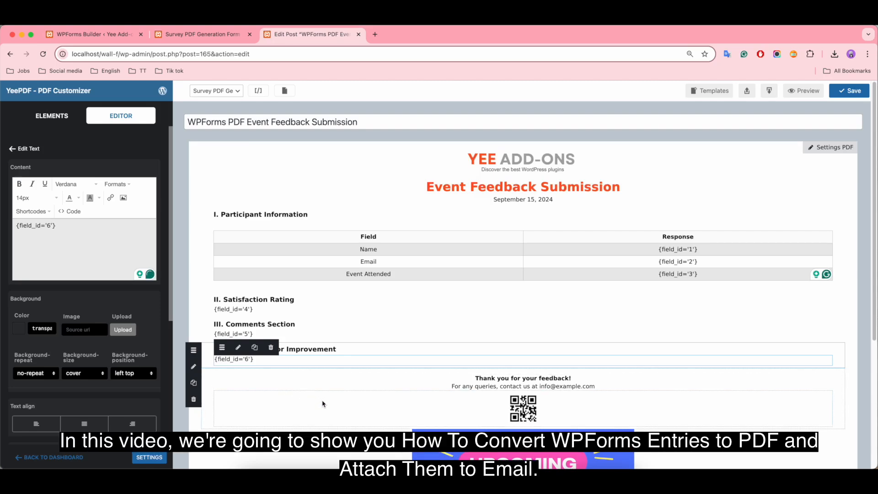
# Step: Switch to Gmail and locate the Demo Survey PDF Generation Form Entry email's attachment
pyautogui.click(522, 407)
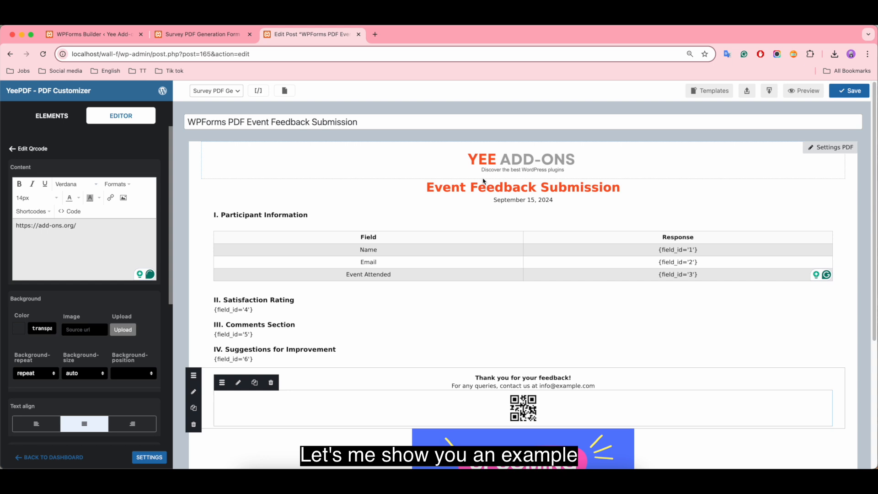
pyautogui.click(527, 34)
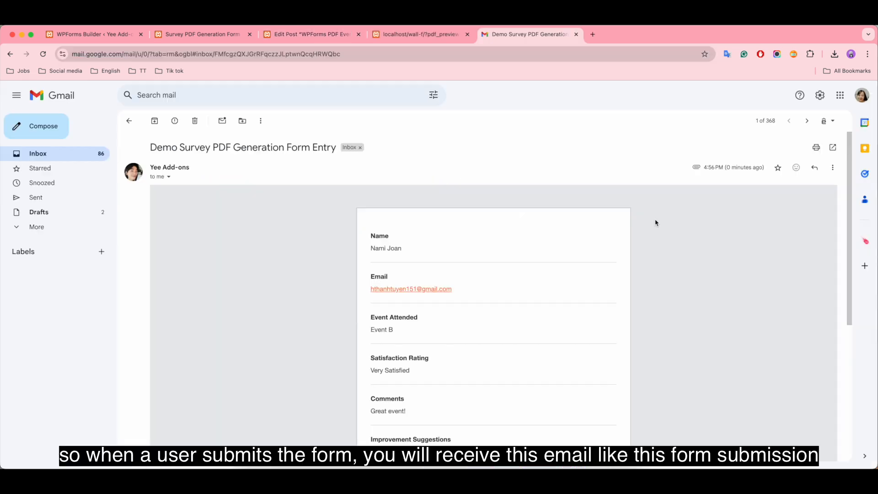
pyautogui.moveTo(554, 250)
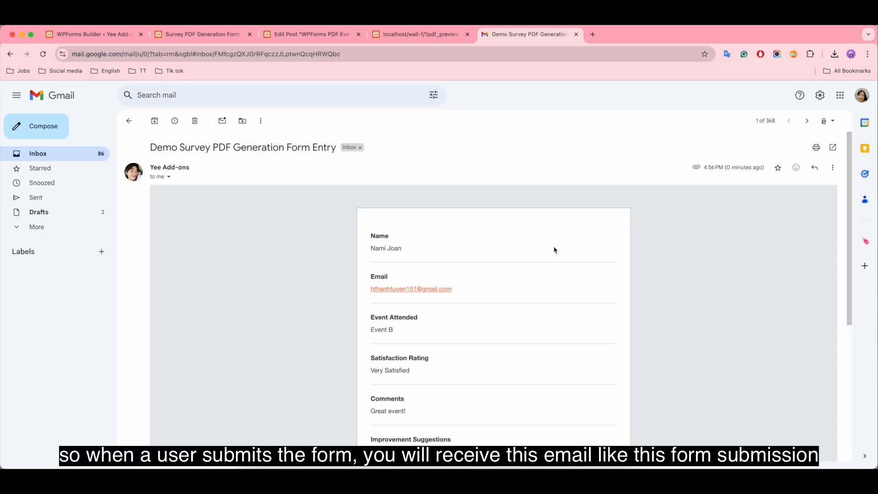
pyautogui.moveTo(470, 318)
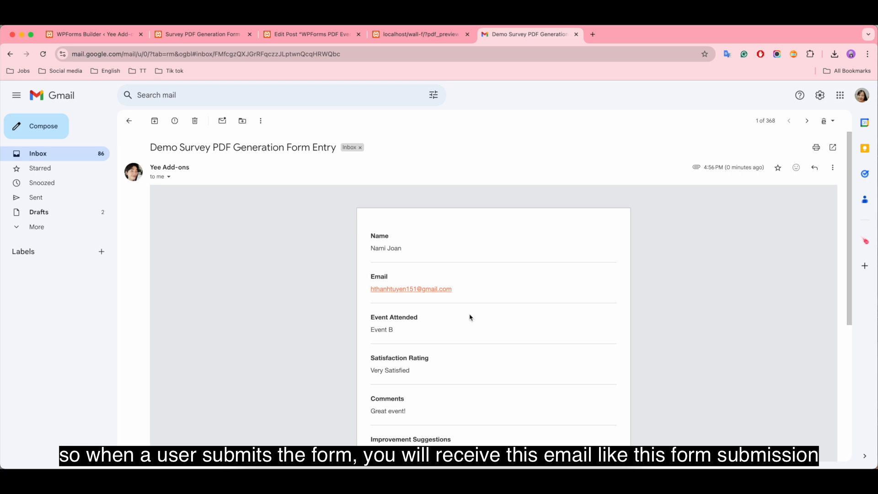
pyautogui.scroll(-3)
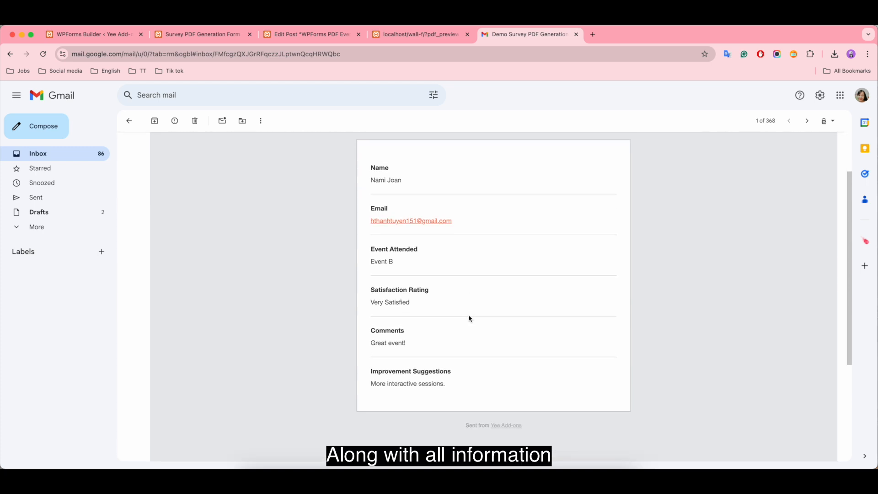
pyautogui.scroll(-3)
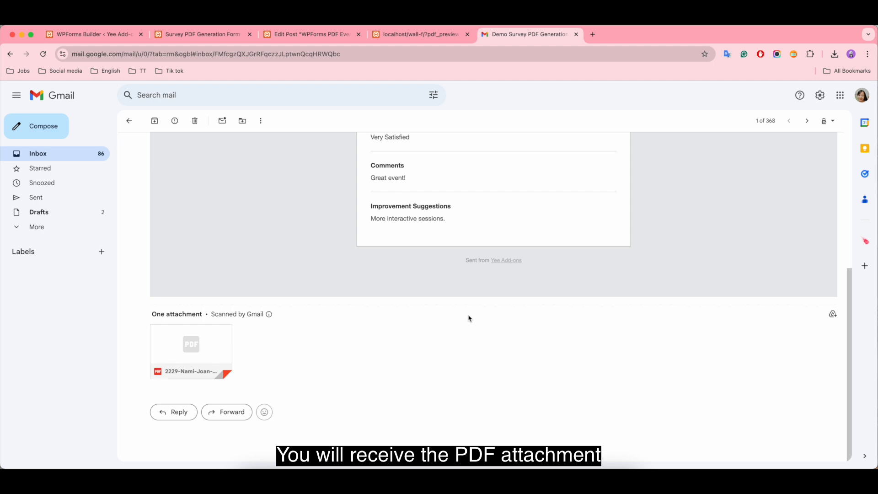
# Step: View the attached Event Feedback Submission PDF with the participant details filled in
pyautogui.click(191, 344)
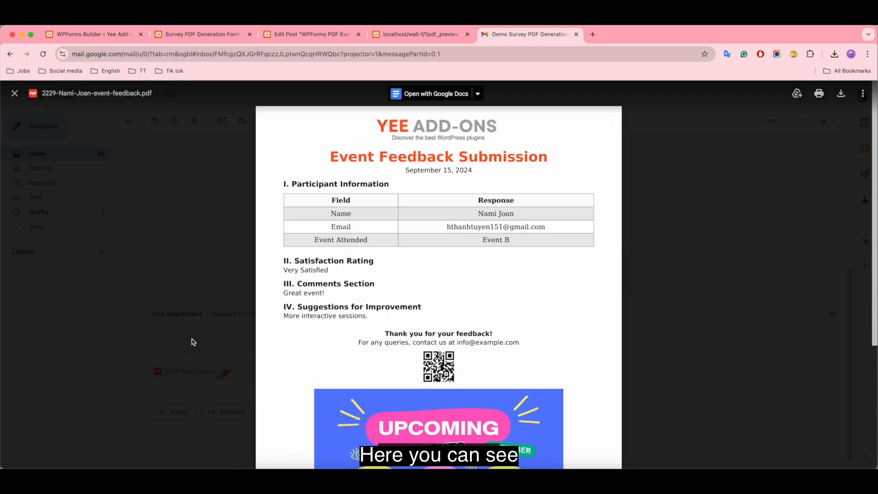
pyautogui.scroll(-3)
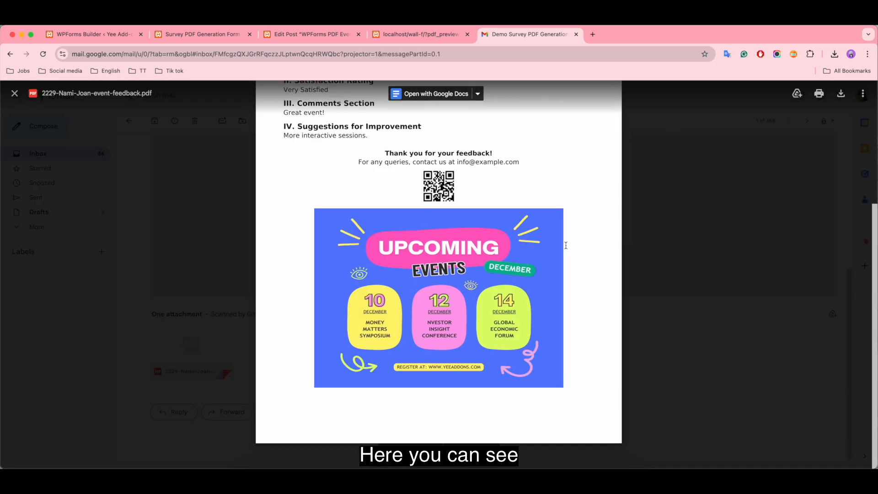
pyautogui.scroll(3)
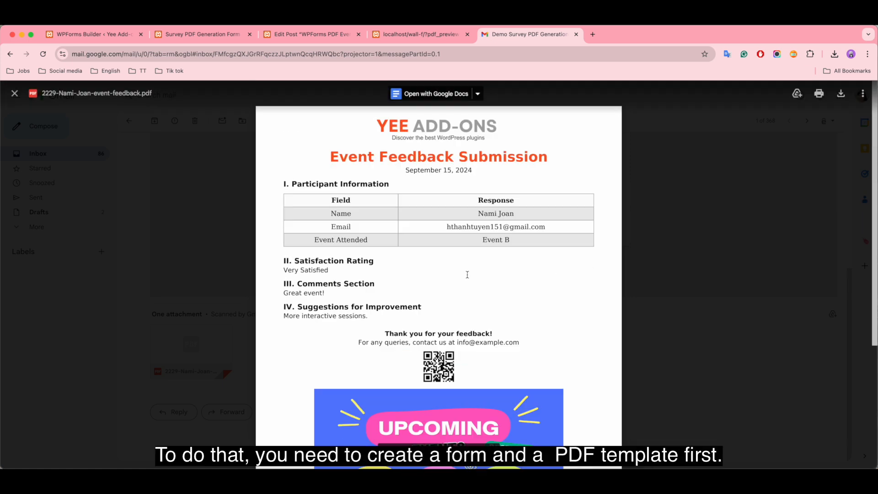
pyautogui.click(14, 93)
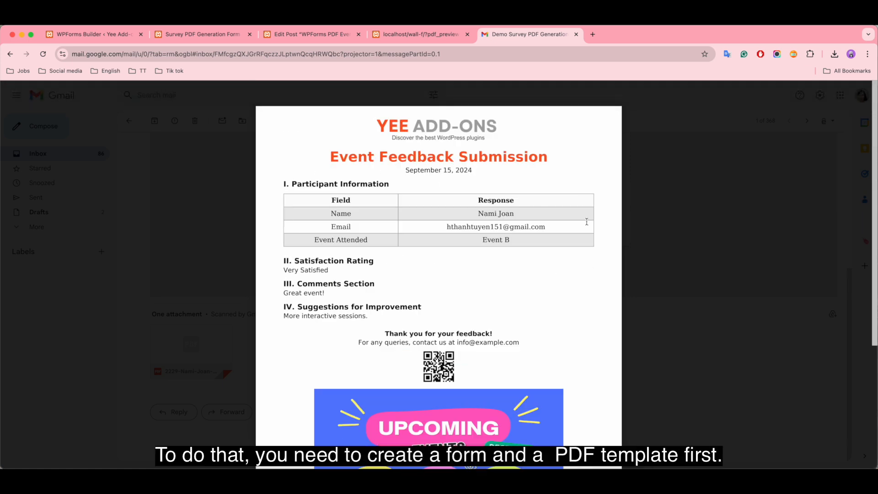
# Step: Preview the Survey PDF Generation Form with its name, email, event, rating and comment fields
pyautogui.click(92, 34)
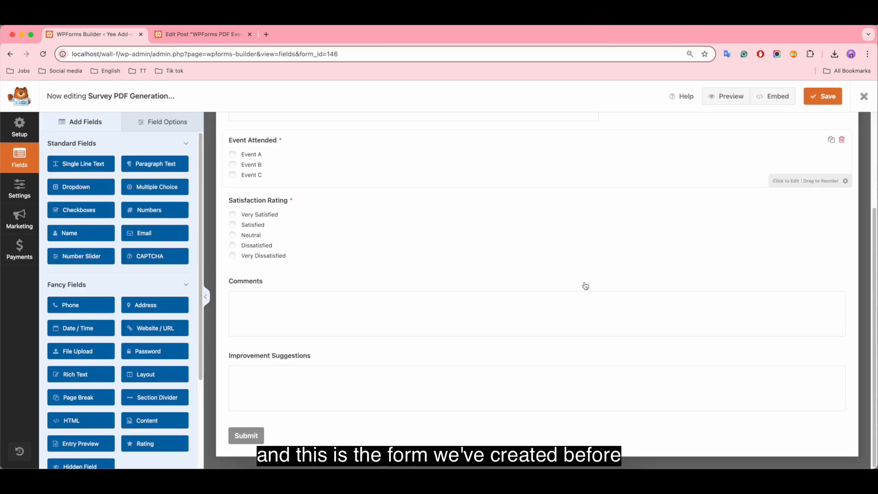
pyautogui.scroll(3)
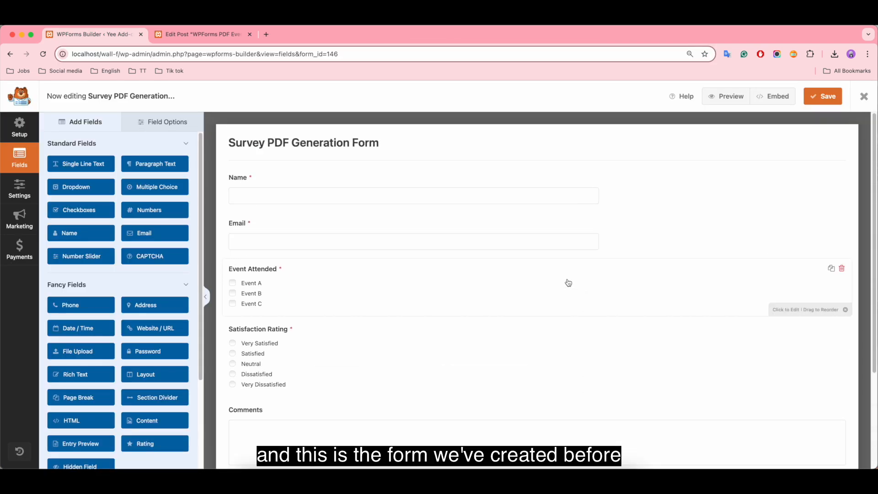
pyautogui.click(729, 96)
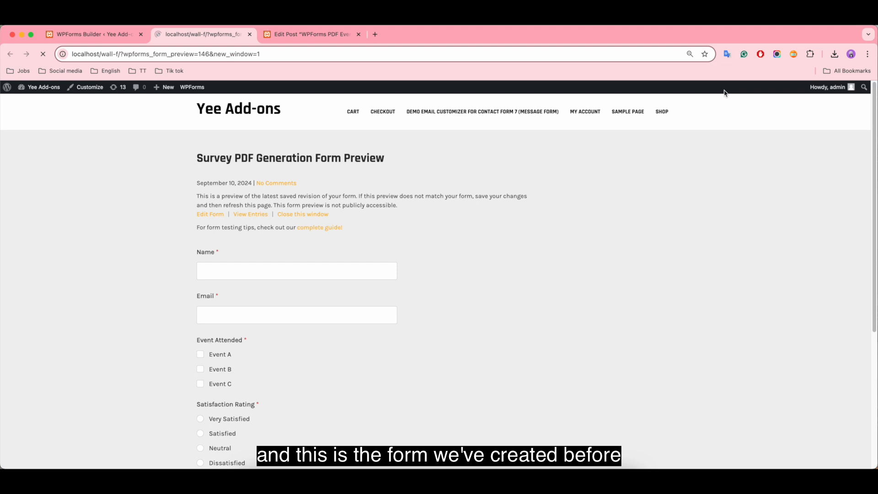
pyautogui.scroll(-3)
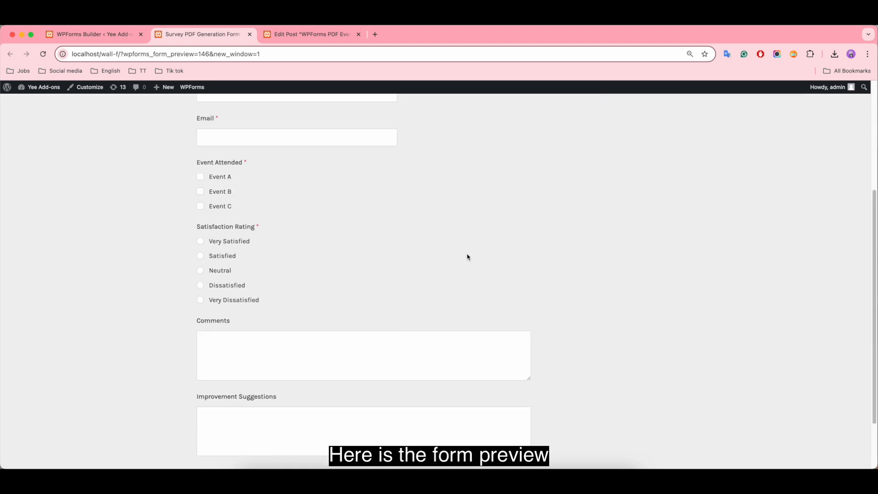
pyautogui.scroll(-3)
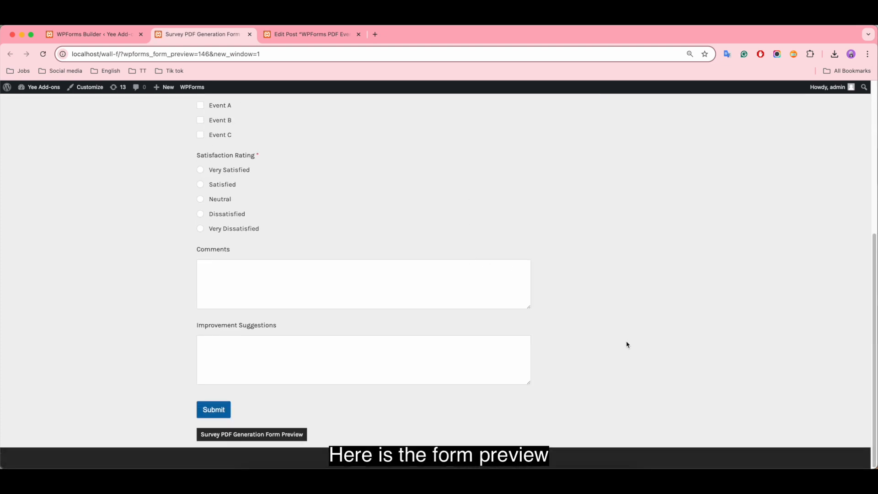
pyautogui.scroll(3)
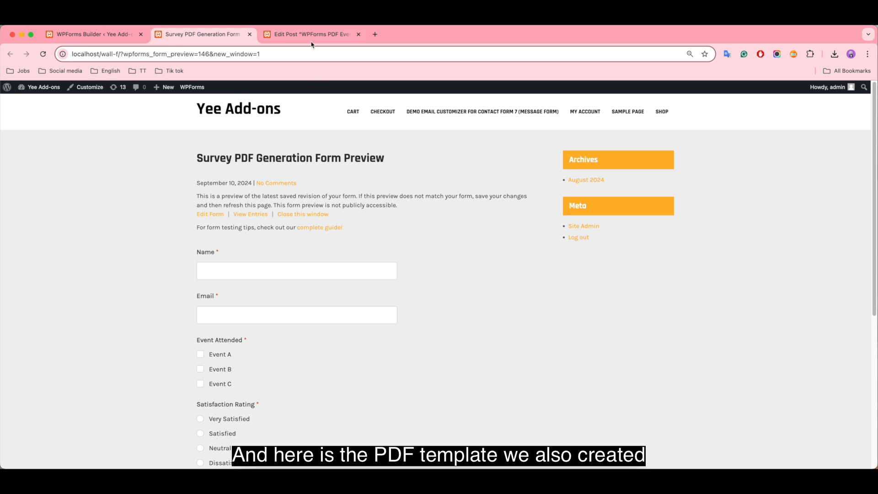
# Step: Link the Event Feedback Submission template to the Survey PDF Generation Form as data source
pyautogui.click(308, 34)
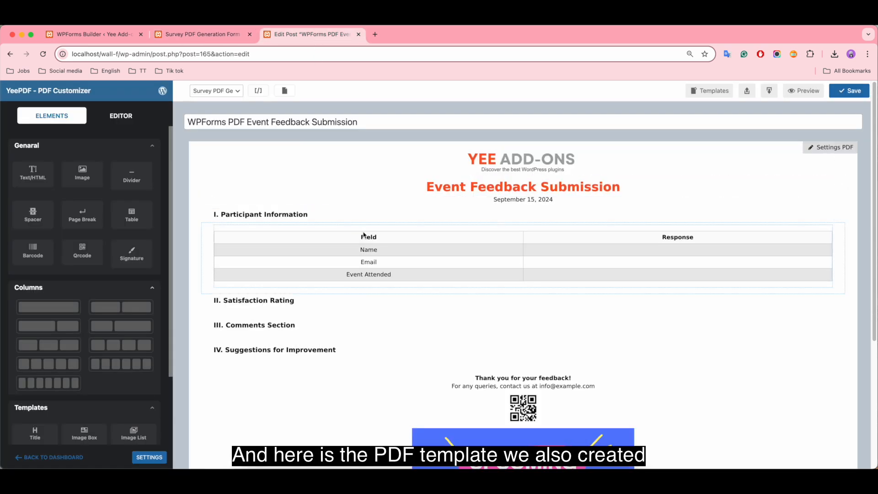
pyautogui.scroll(-3)
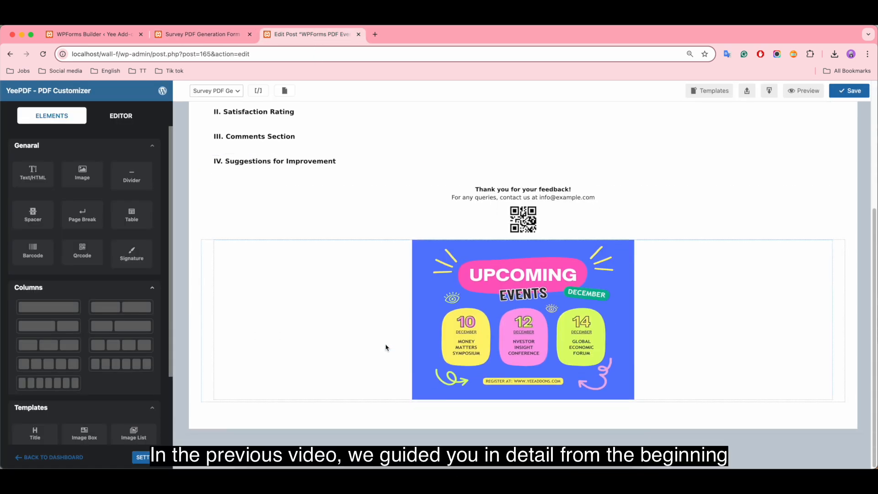
pyautogui.scroll(-3)
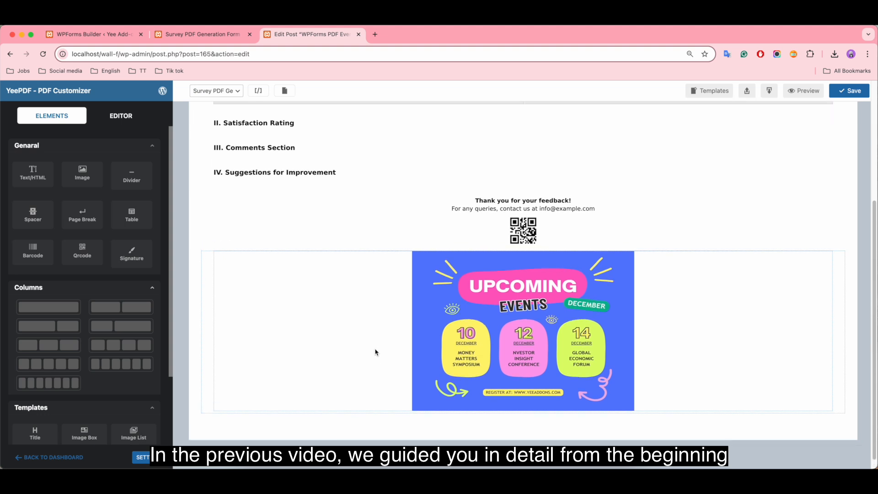
pyautogui.scroll(3)
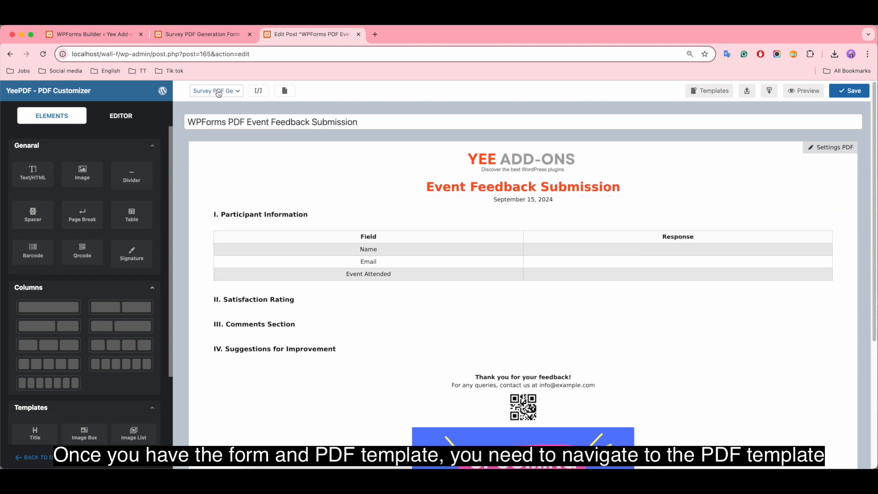
pyautogui.click(215, 91)
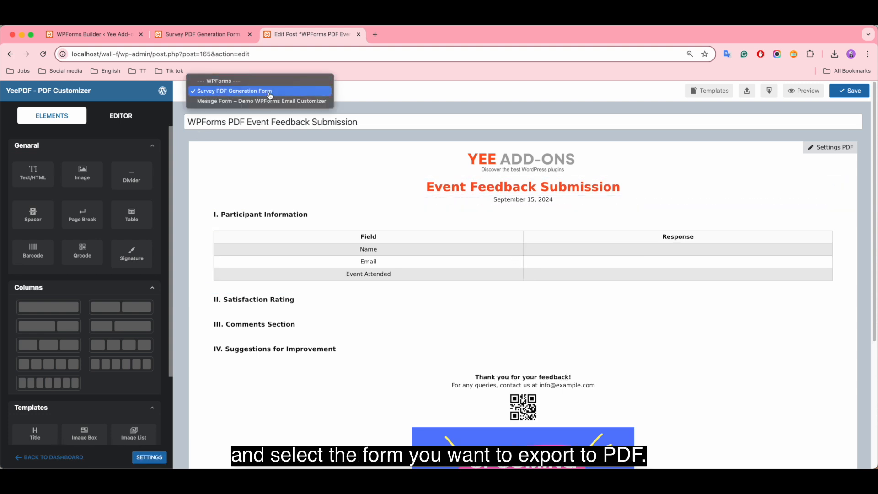
pyautogui.click(232, 90)
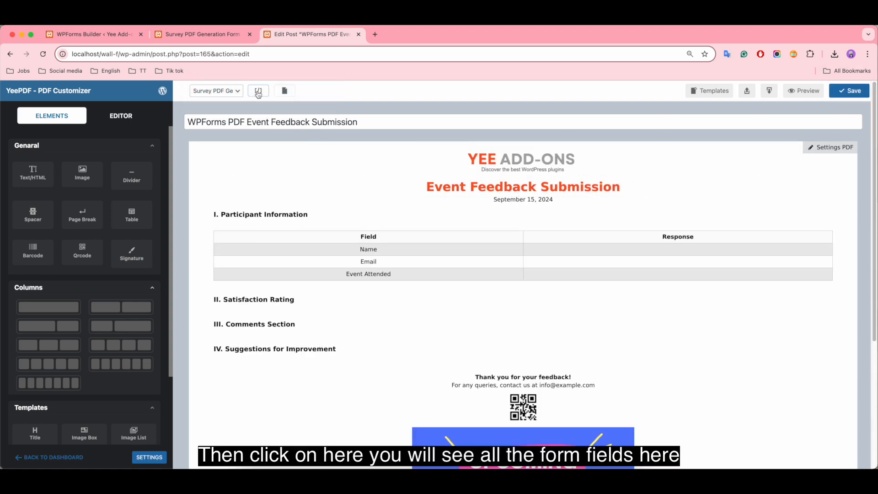
# Step: Copy the WPForms field shortcodes and place {field_id='1'} in the Name row's Response cell
pyautogui.click(258, 90)
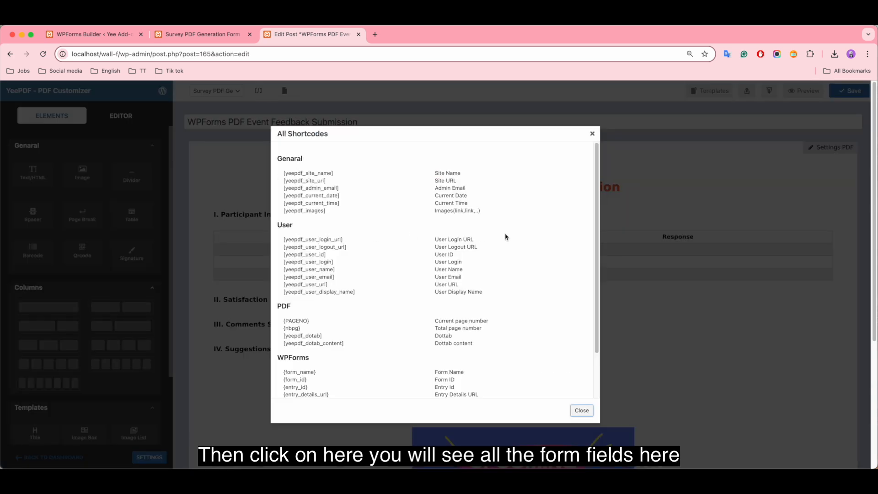
pyautogui.scroll(-3)
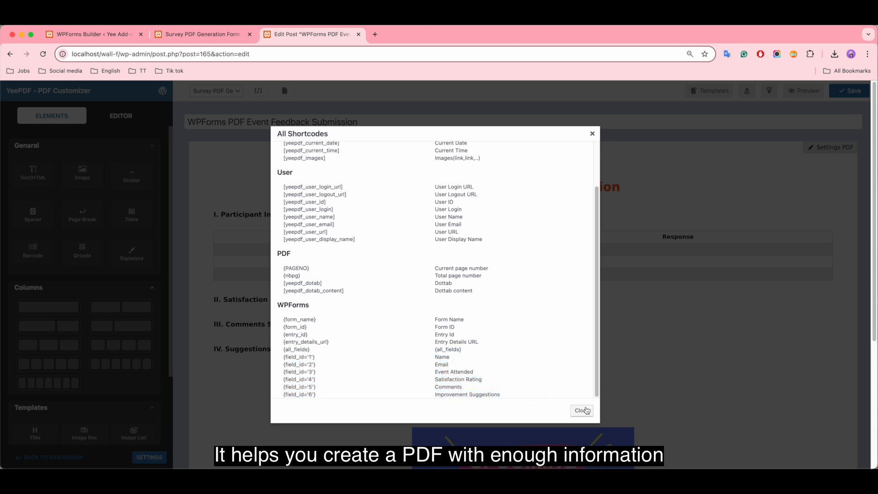
pyautogui.click(582, 411)
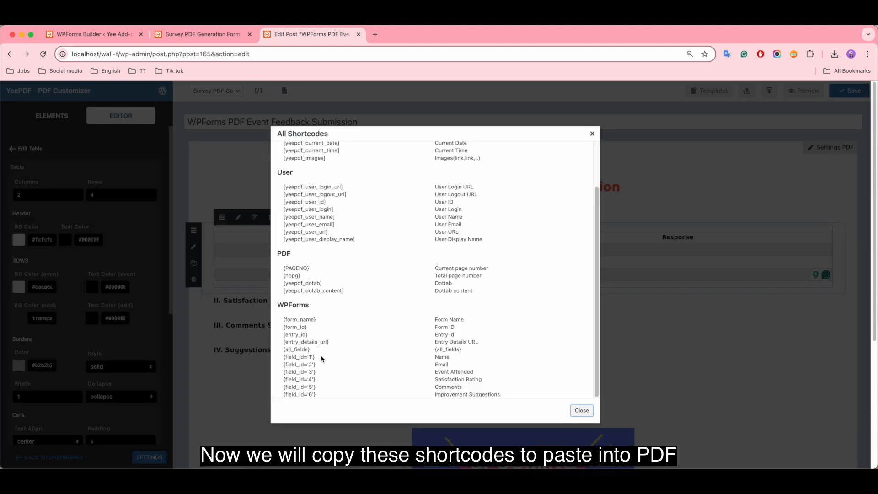
pyautogui.click(582, 410)
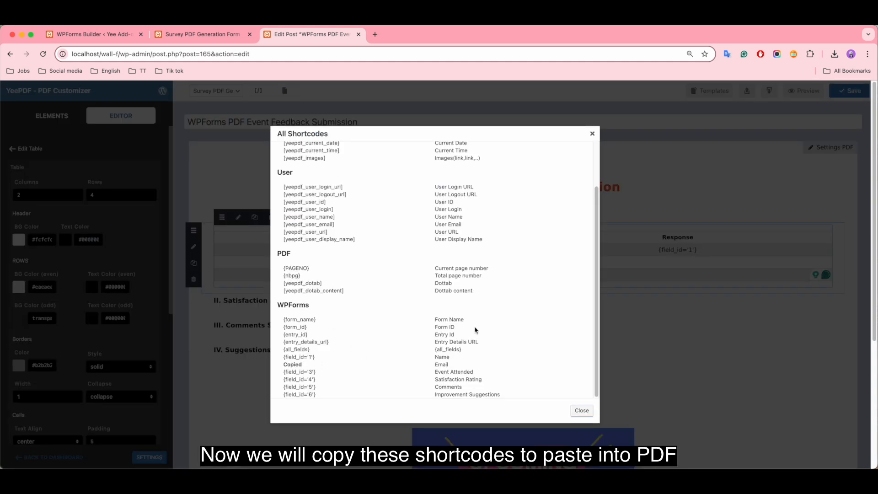
pyautogui.click(581, 409)
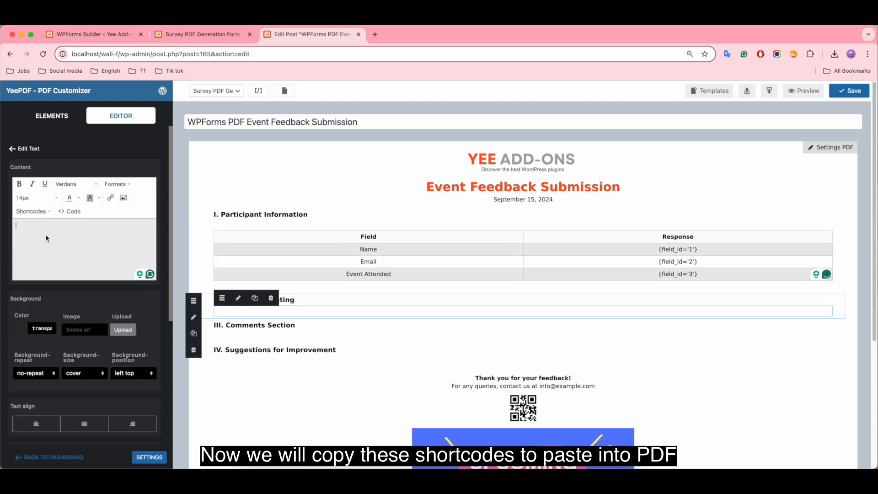
# Step: Insert {field_id='4'} under Satisfaction Rating and the Comments and Suggestions placeholders under sections III and IV
pyautogui.write("{field_id='4'}")
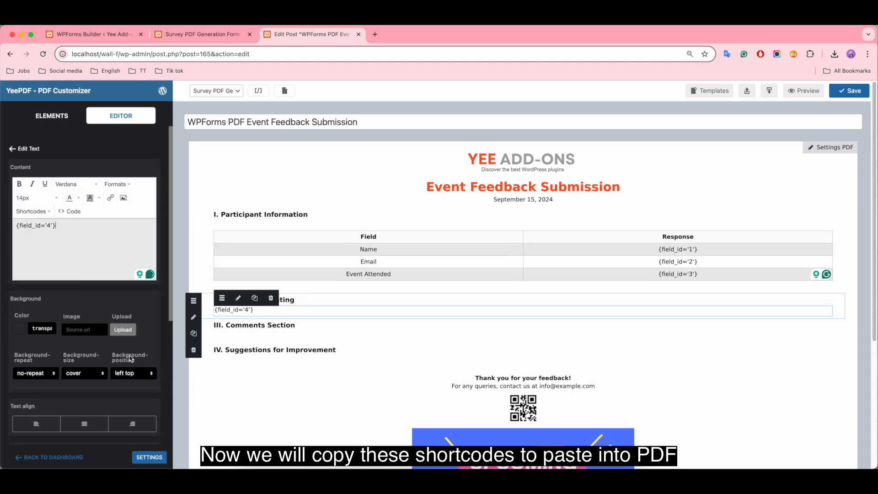
pyautogui.click(31, 212)
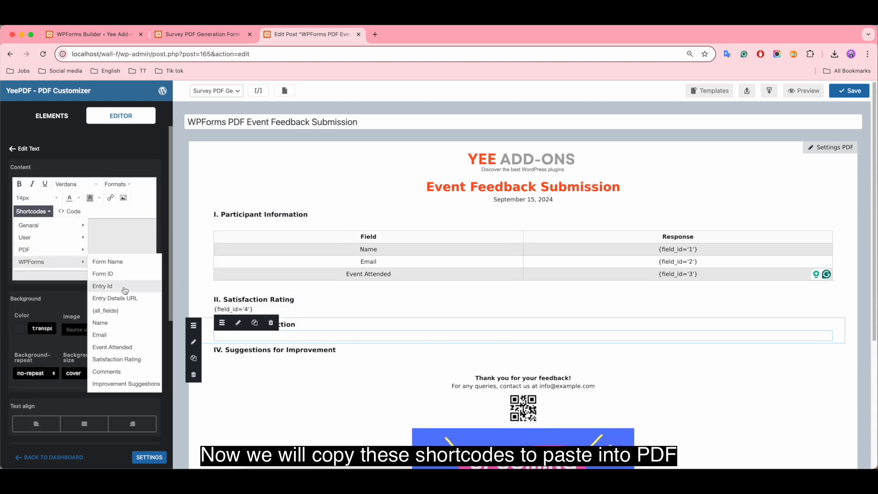
pyautogui.click(106, 371)
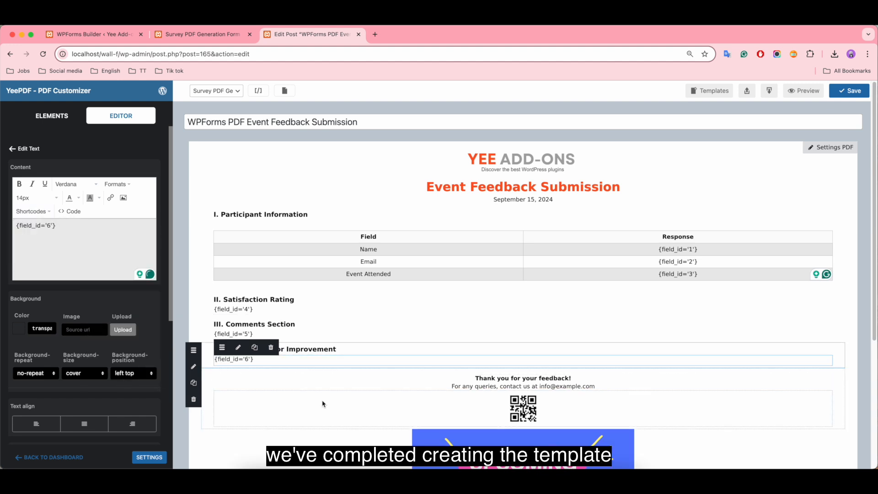
pyautogui.click(522, 408)
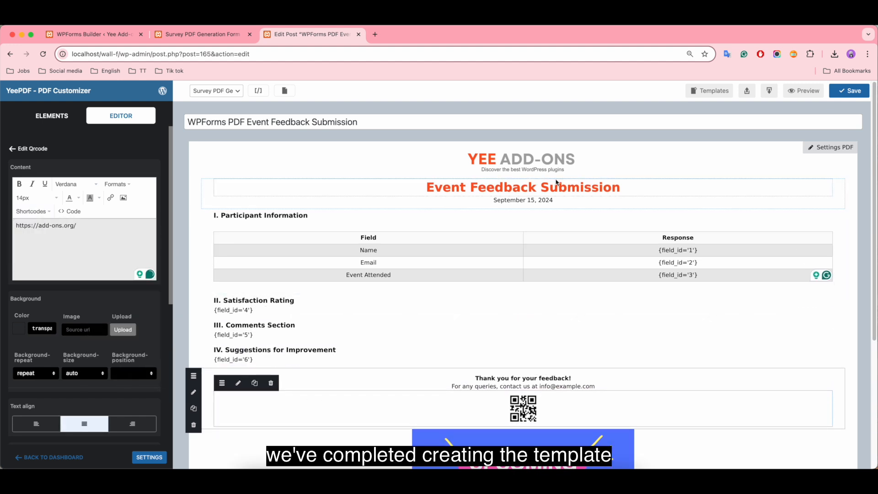
pyautogui.scroll(-3)
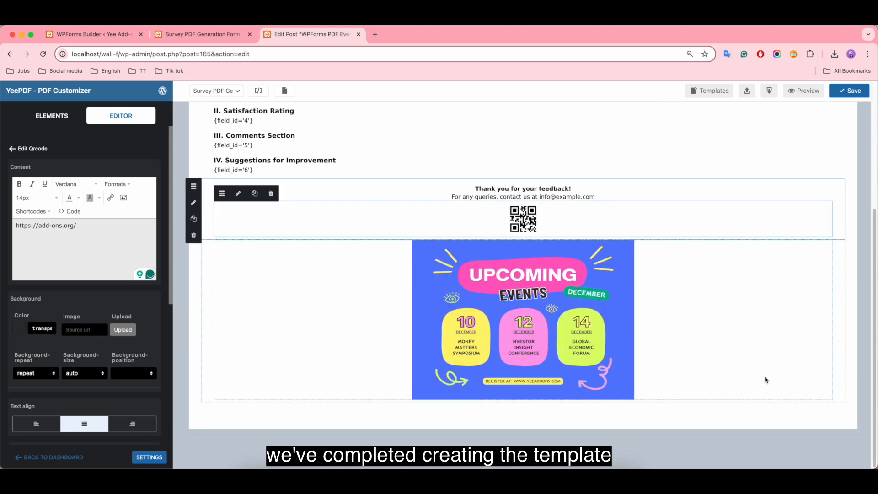
pyautogui.scroll(3)
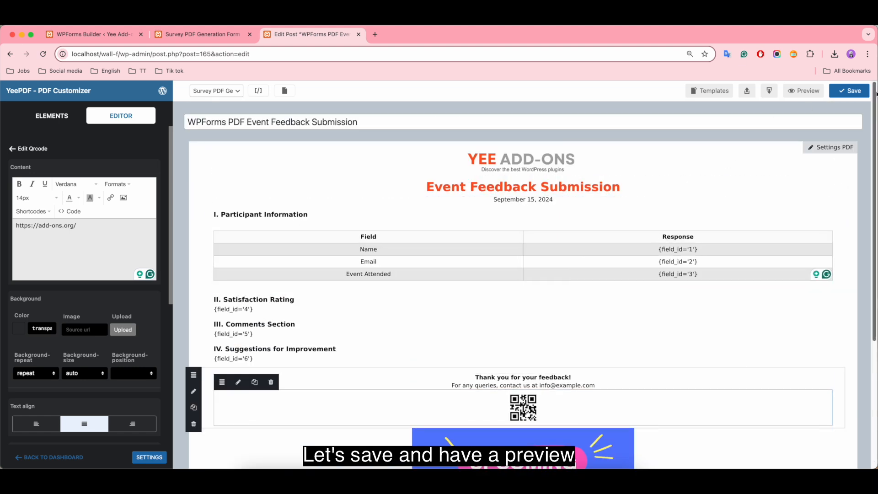
# Step: Save the template and review the generated Event Feedback Submission PDF preview
pyautogui.click(849, 90)
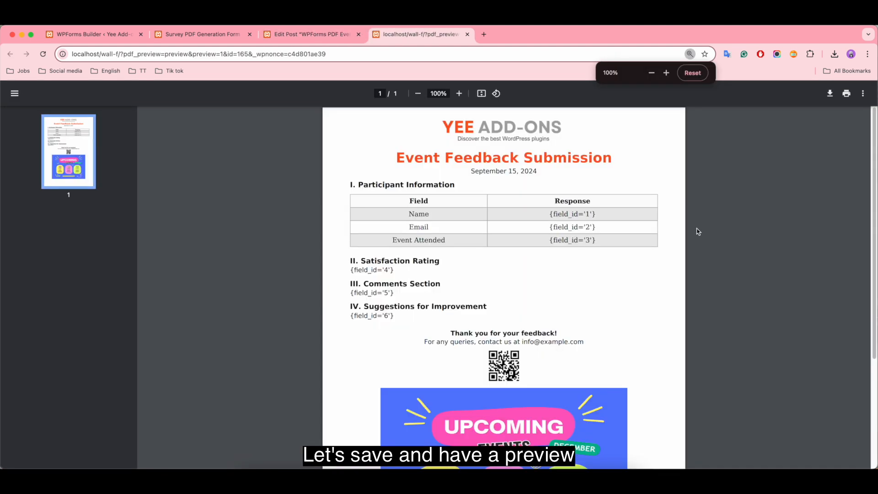
pyautogui.scroll(-3)
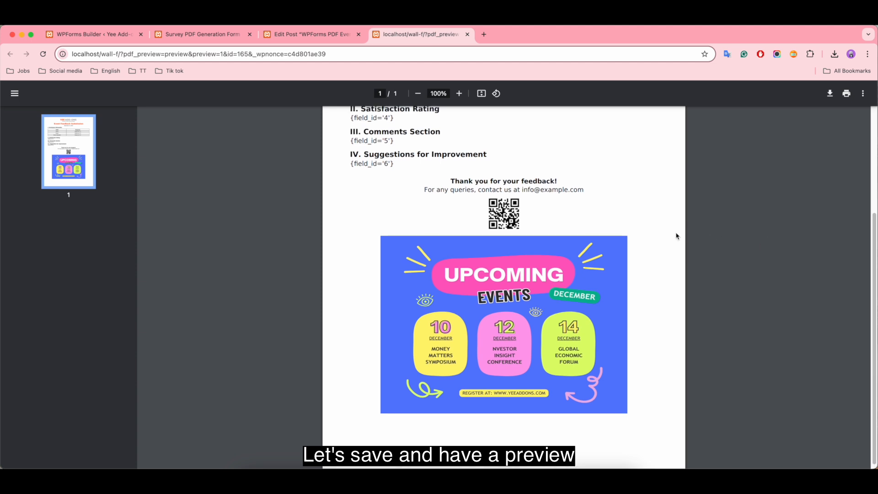
pyautogui.scroll(3)
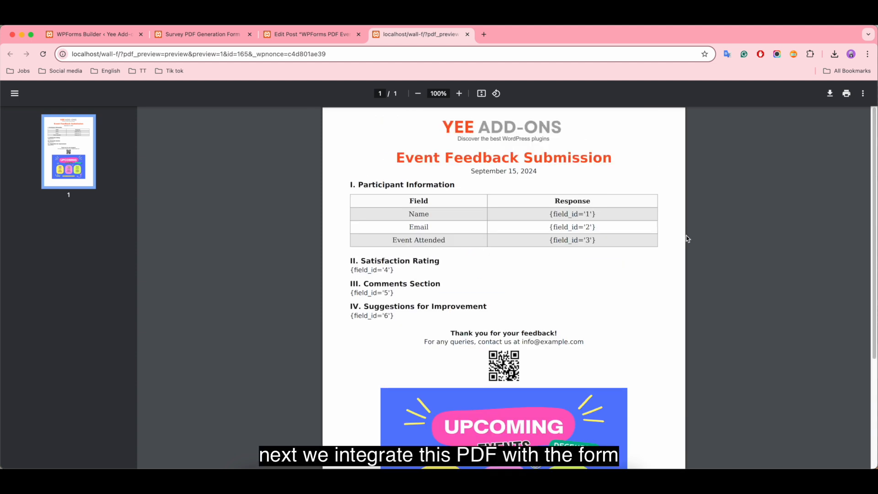
pyautogui.moveTo(312, 48)
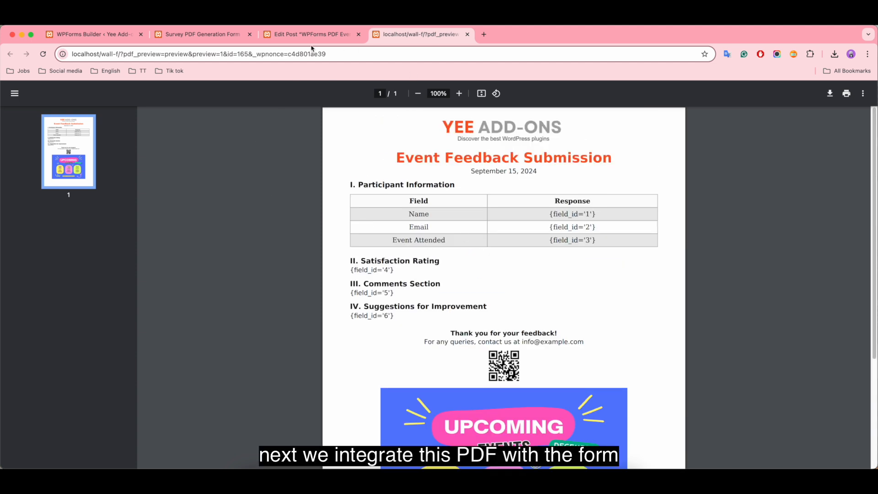
pyautogui.click(311, 34)
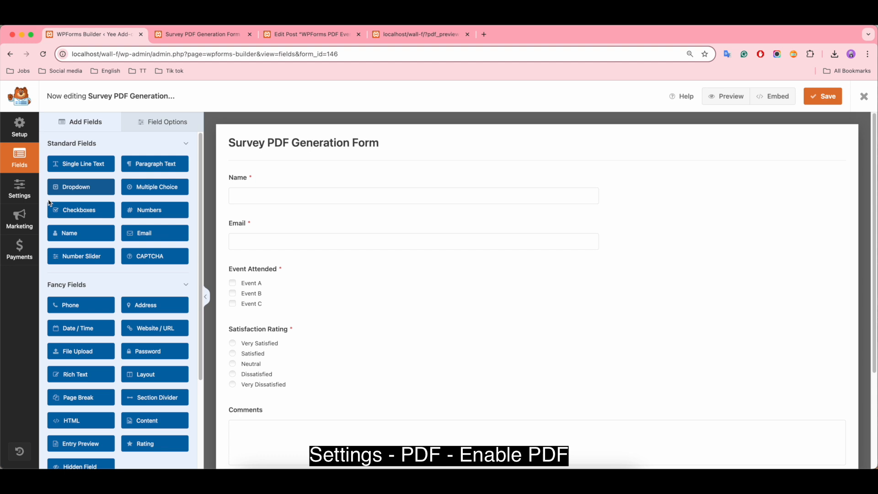
# Step: Enable the form's PDF with the Event Feedback Submission template attached to the default notification
pyautogui.click(19, 187)
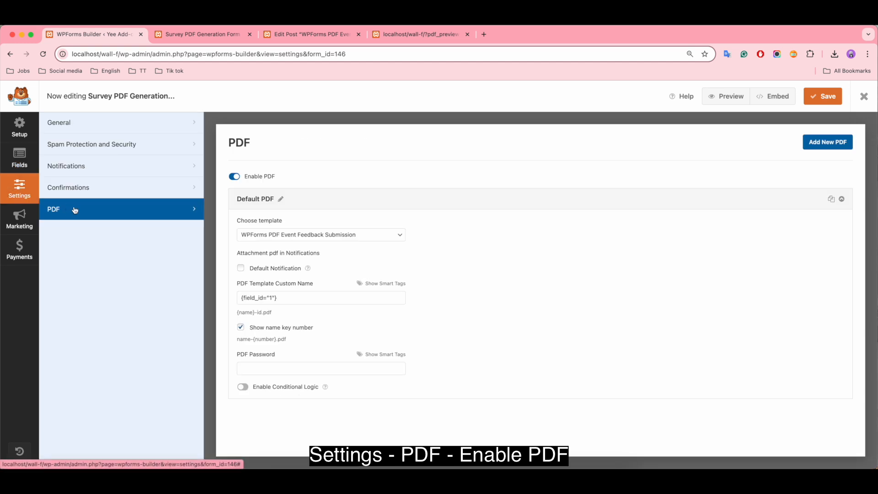
pyautogui.click(234, 177)
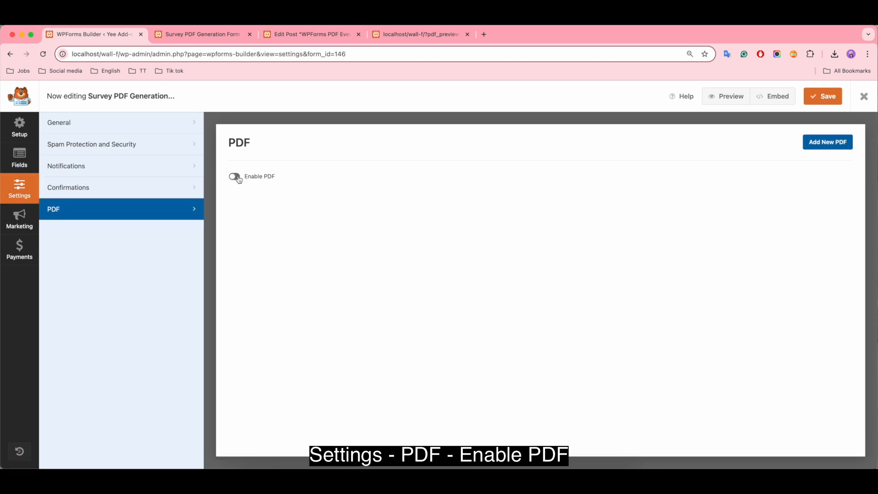
pyautogui.click(234, 177)
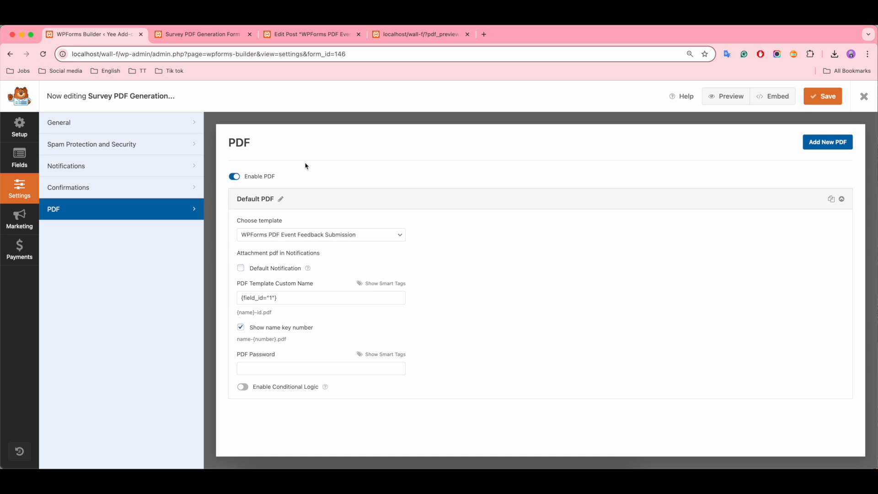
pyautogui.click(320, 234)
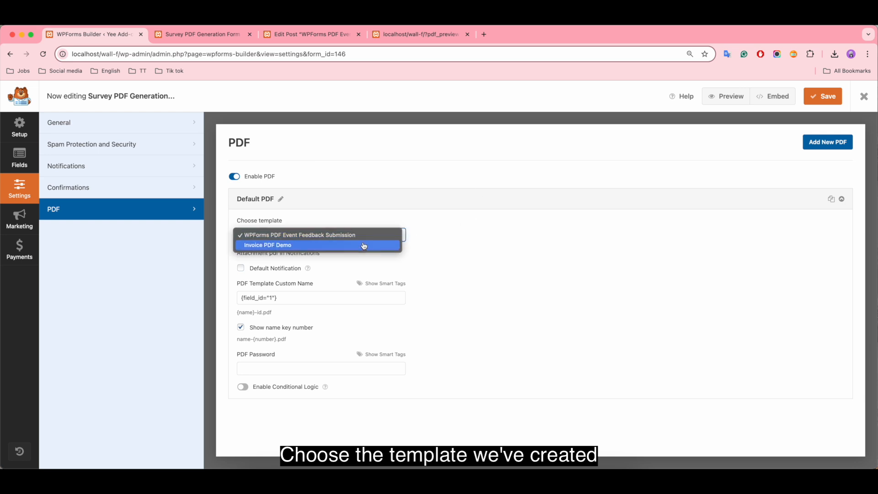
pyautogui.moveTo(376, 237)
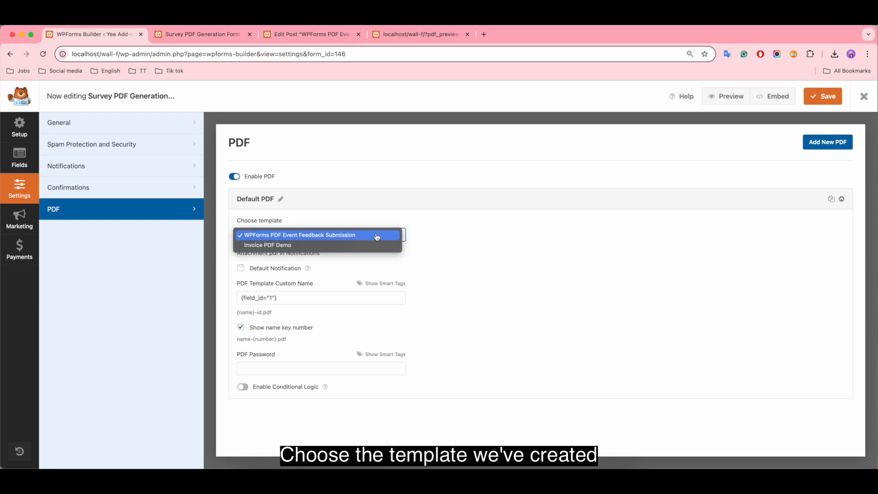
pyautogui.click(297, 235)
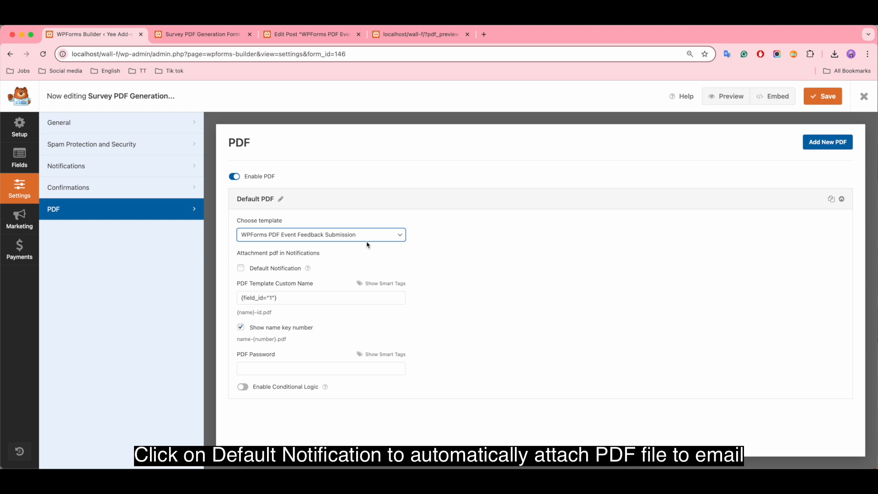
pyautogui.click(241, 268)
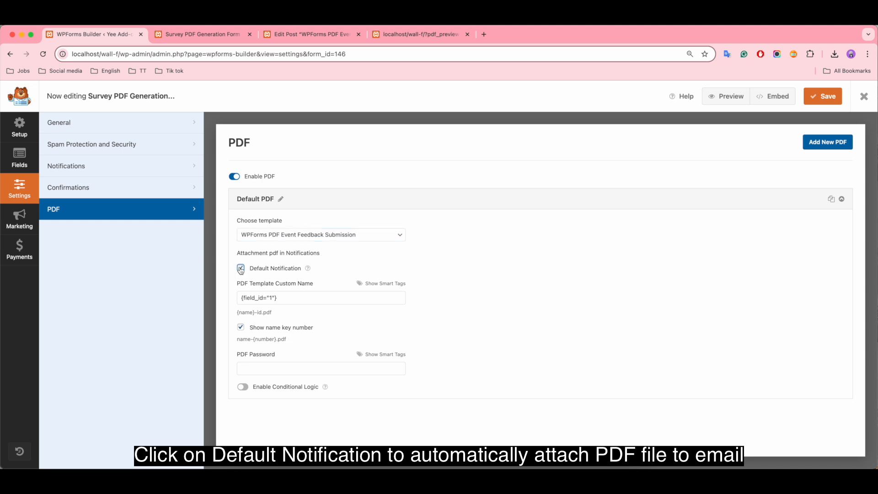
# Step: Name the PDF files with the '-event-feedback' custom suffix and leave conditional logic off
pyautogui.click(240, 268)
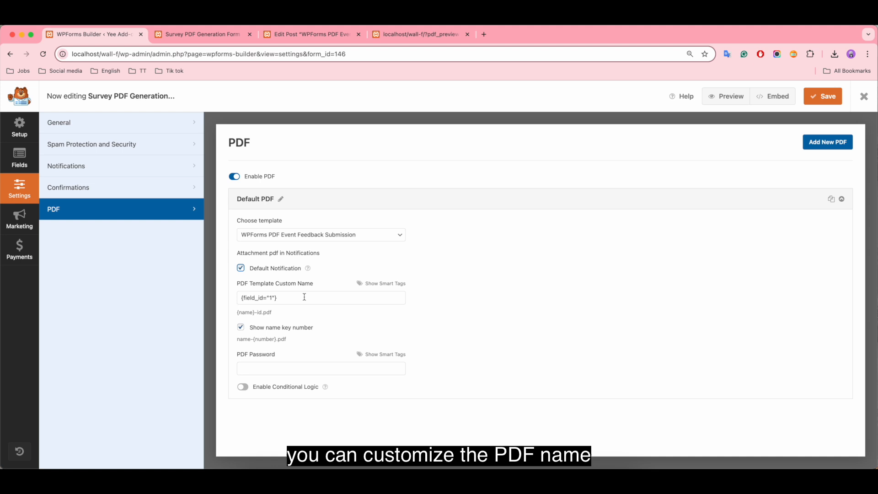
pyautogui.write('-event-f')
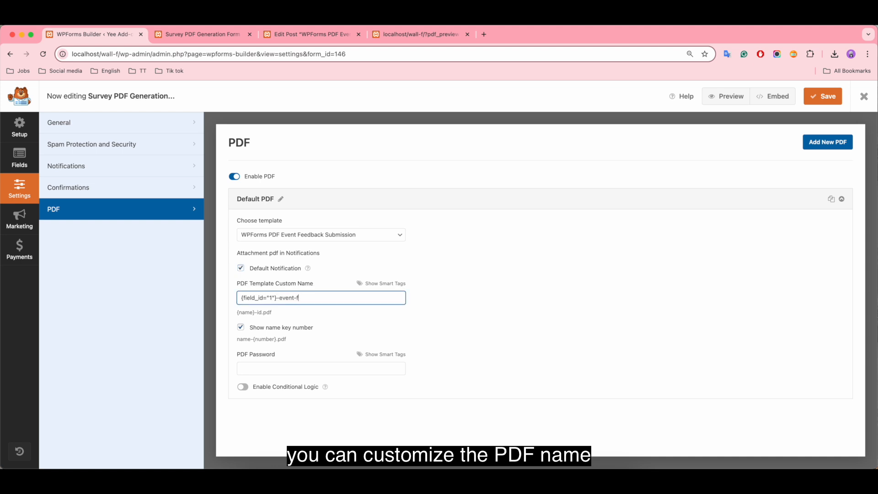
pyautogui.write('eedback')
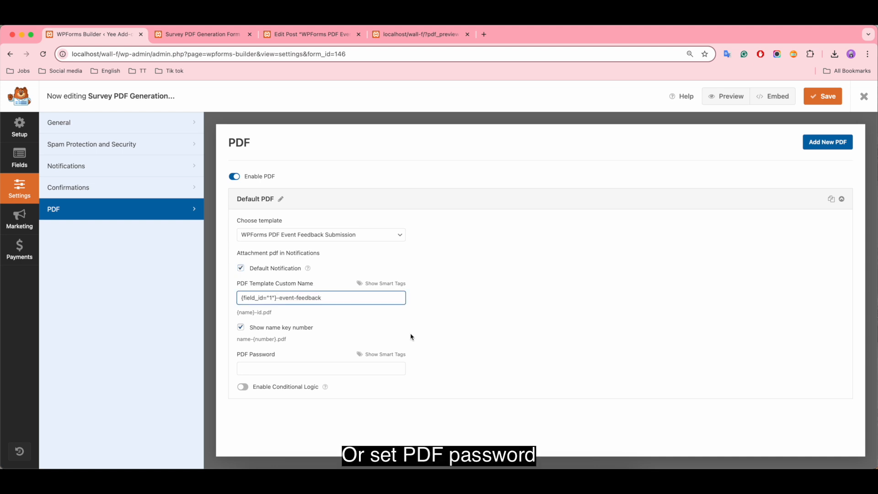
pyautogui.click(321, 368)
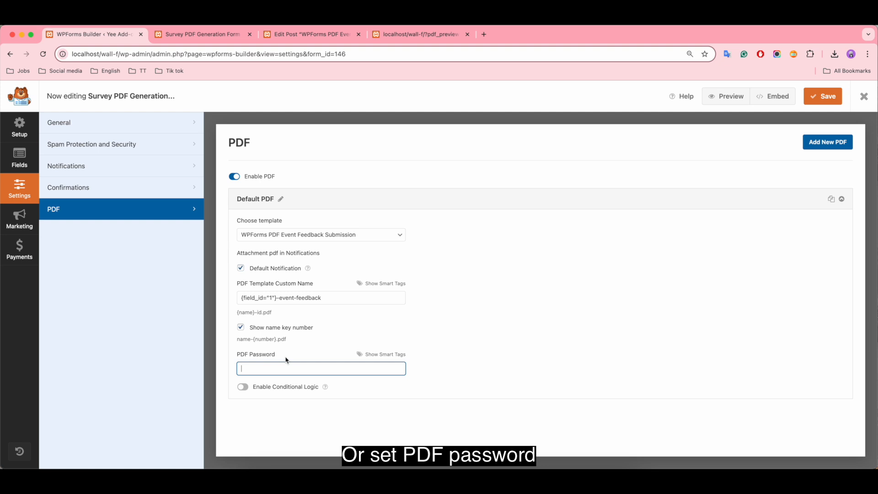
pyautogui.click(243, 386)
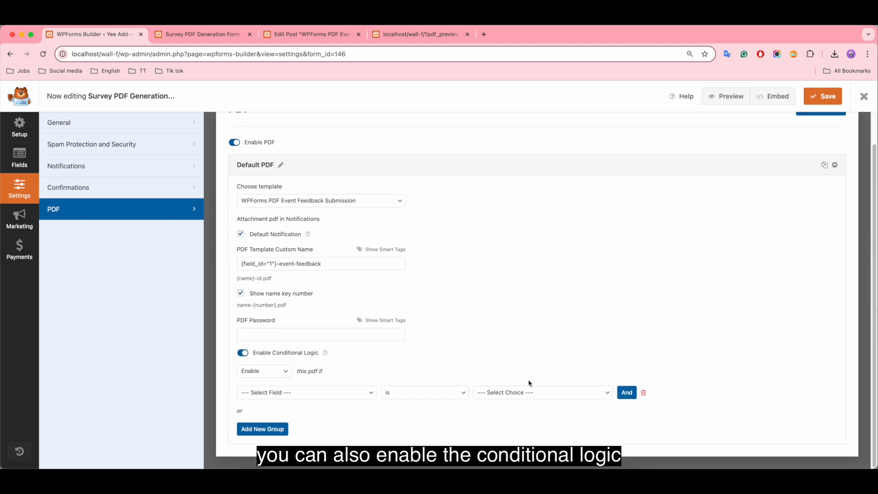
pyautogui.click(306, 392)
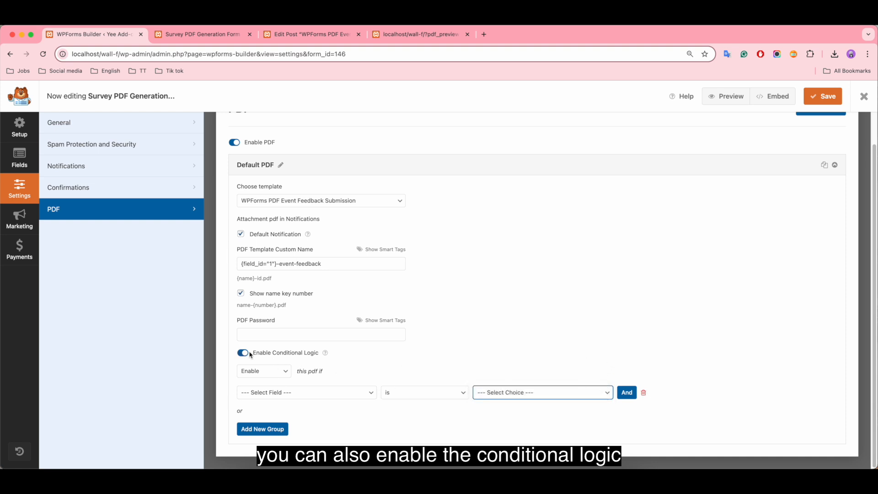
pyautogui.click(243, 352)
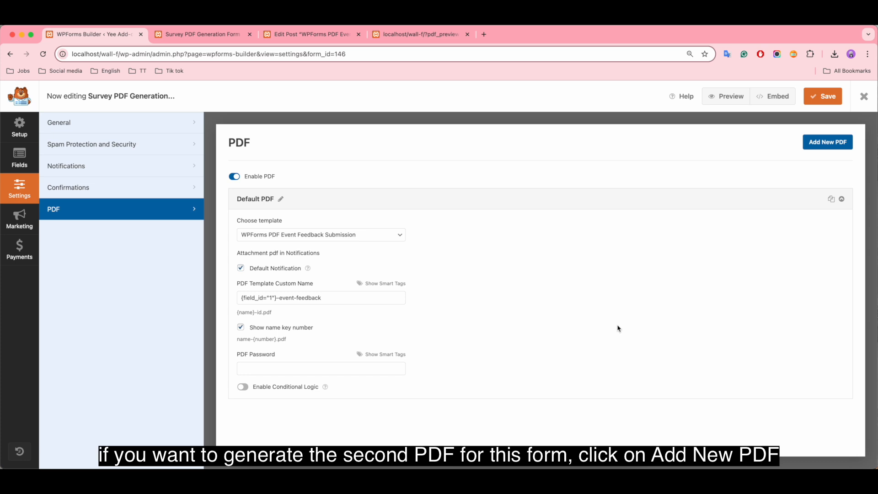
pyautogui.moveTo(609, 330)
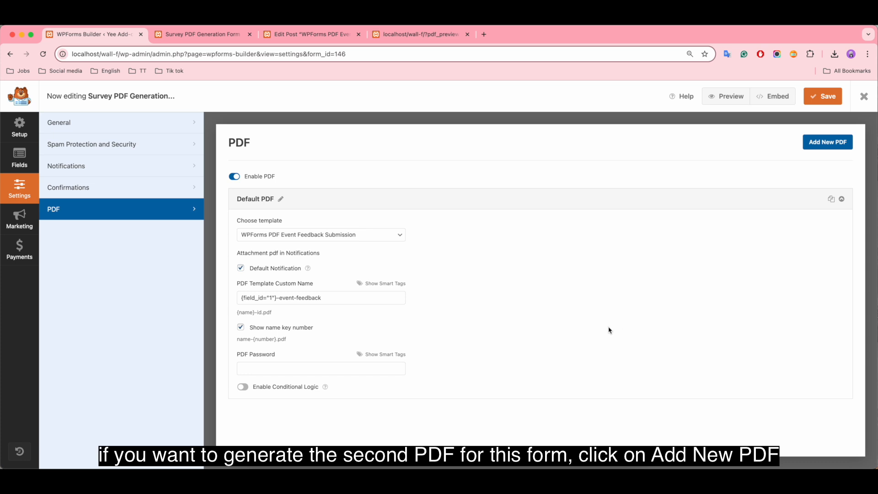
pyautogui.moveTo(828, 141)
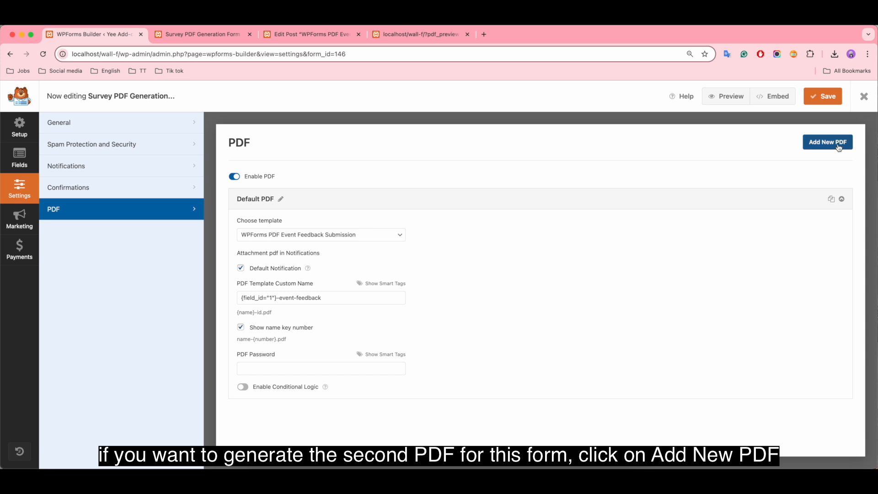
pyautogui.click(827, 142)
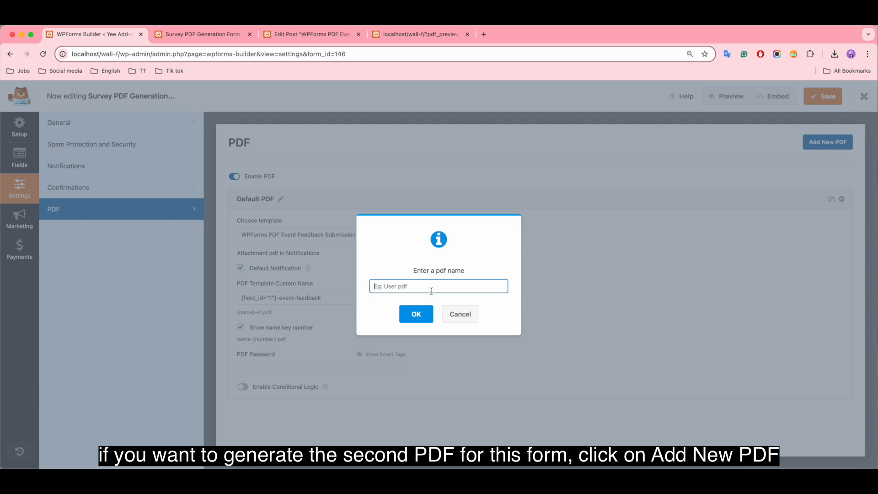
pyautogui.write('PDF 2')
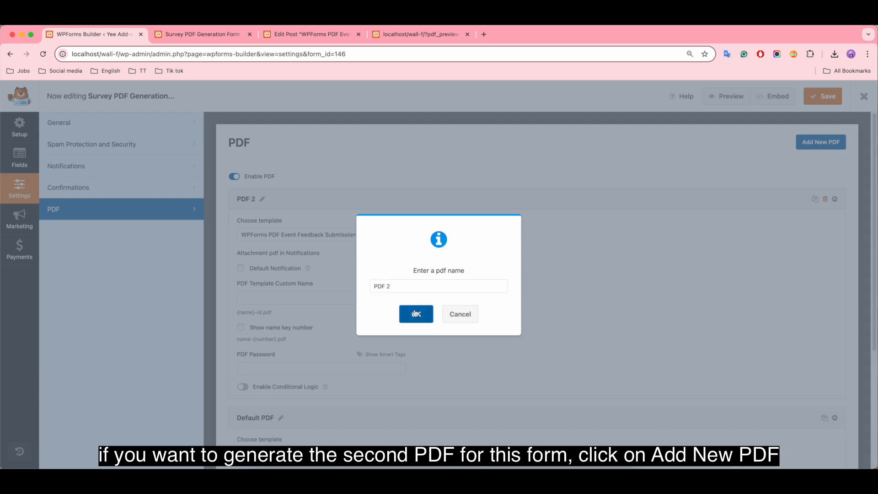
pyautogui.click(415, 313)
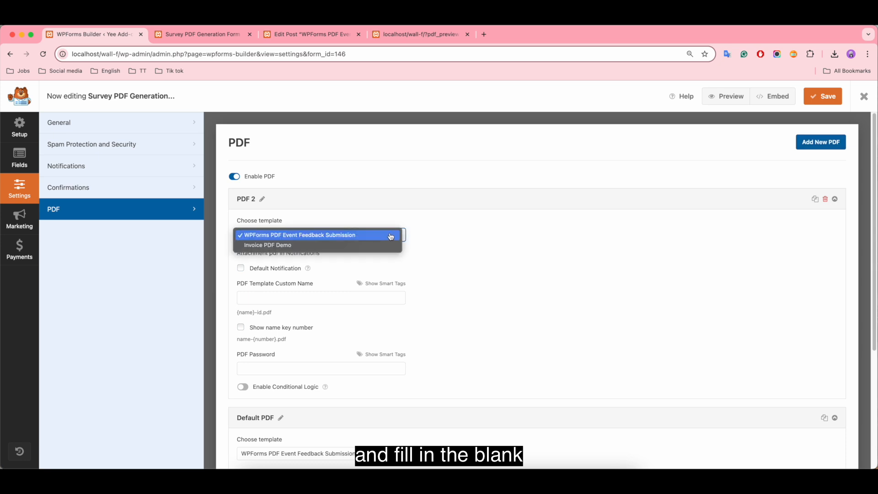
pyautogui.click(300, 235)
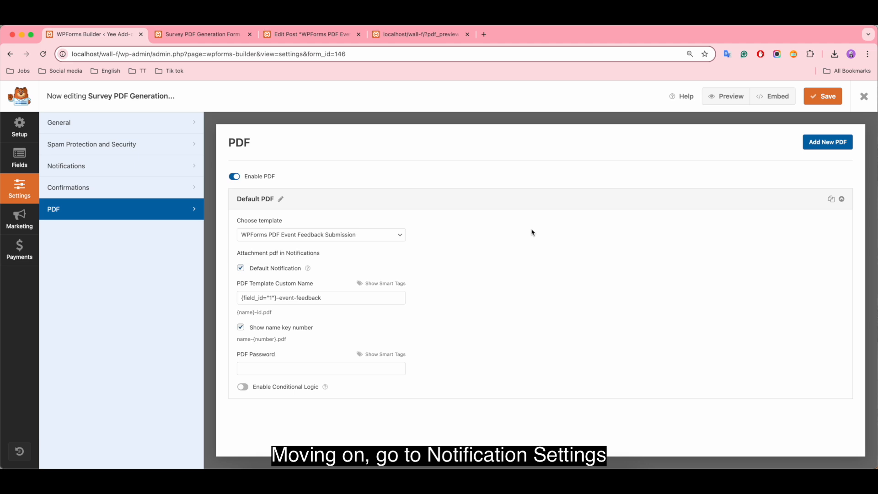
pyautogui.moveTo(138, 214)
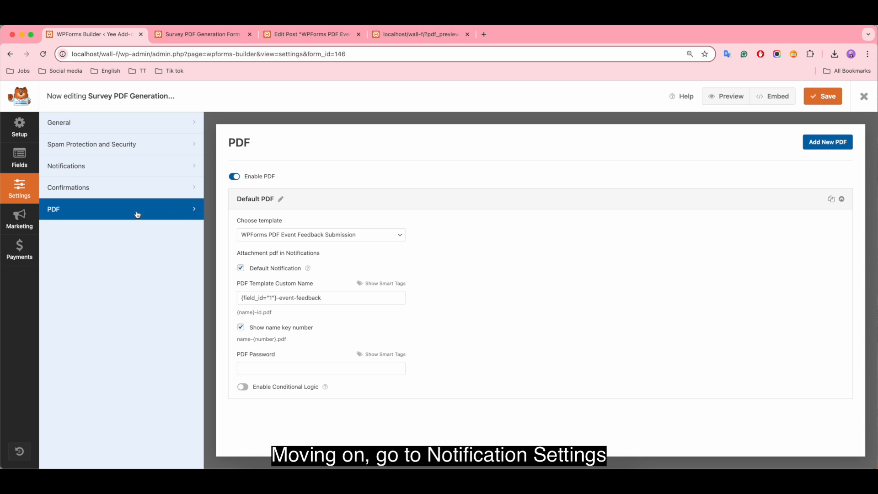
# Step: Add the submitter's Email field after {admin_email} in the default notification's Send To address
pyautogui.click(66, 166)
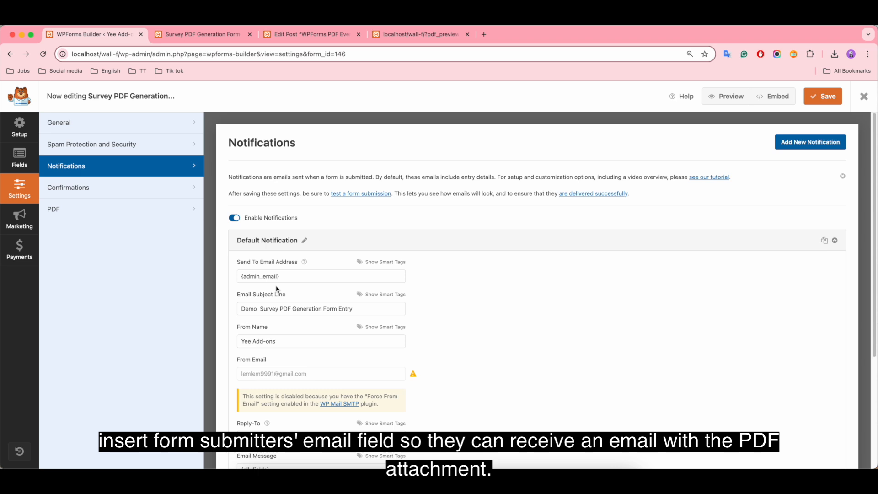
pyautogui.click(320, 276)
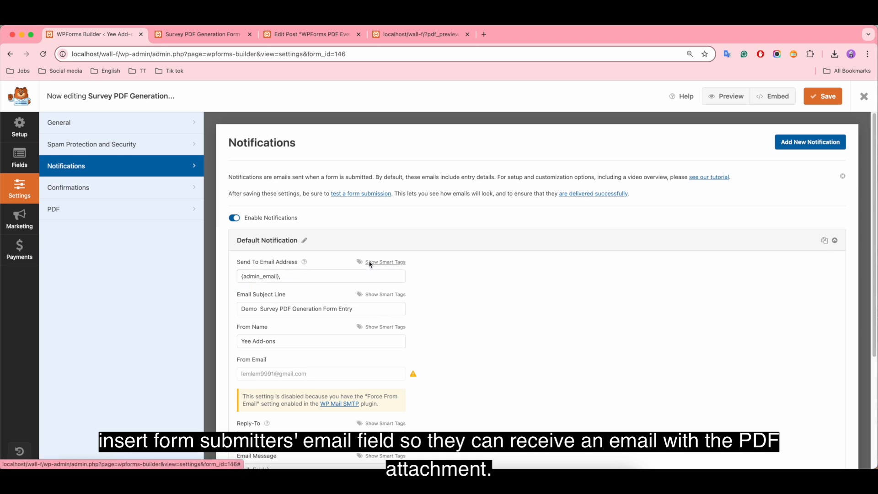
pyautogui.click(385, 261)
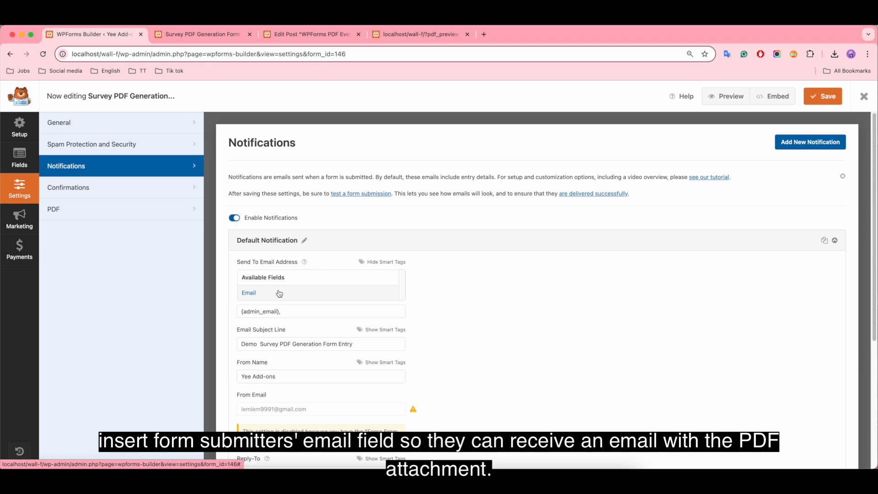
pyautogui.click(248, 292)
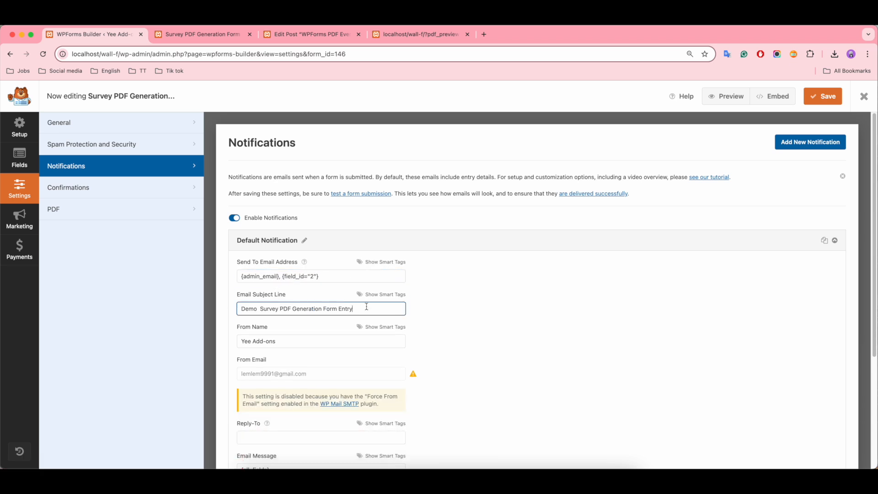
pyautogui.scroll(-3)
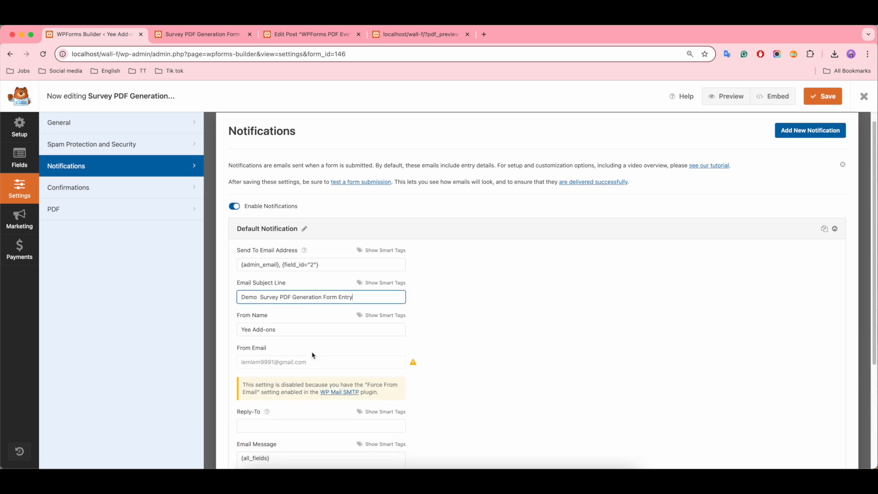
pyautogui.scroll(-3)
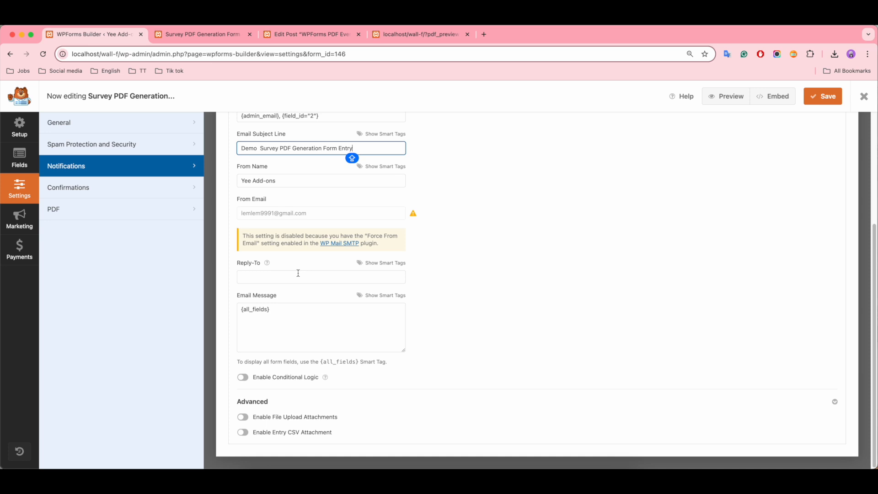
pyautogui.scroll(3)
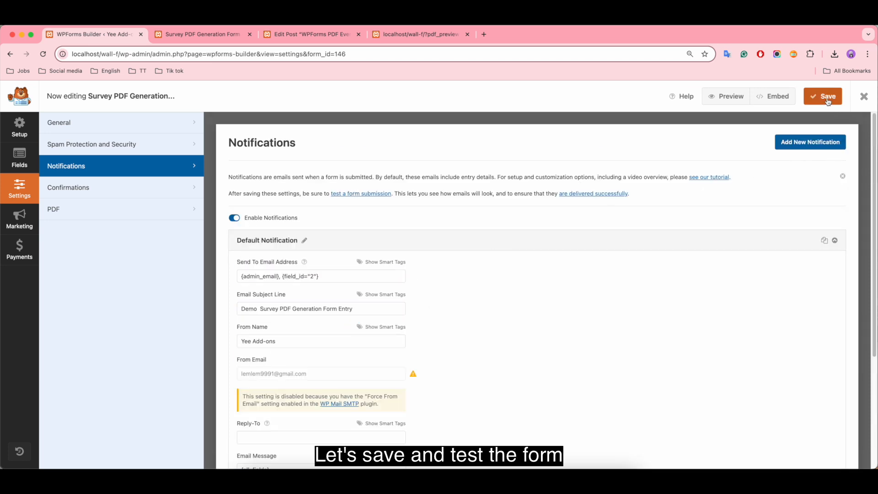
pyautogui.click(822, 96)
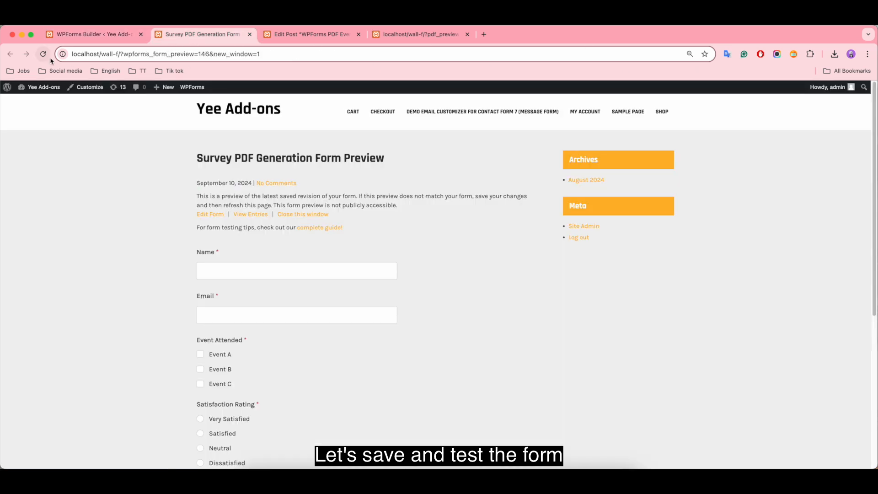
pyautogui.click(43, 54)
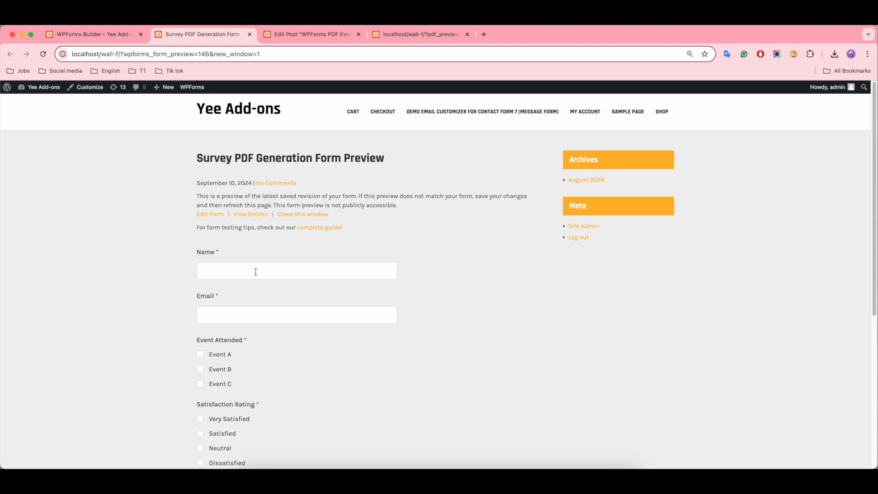
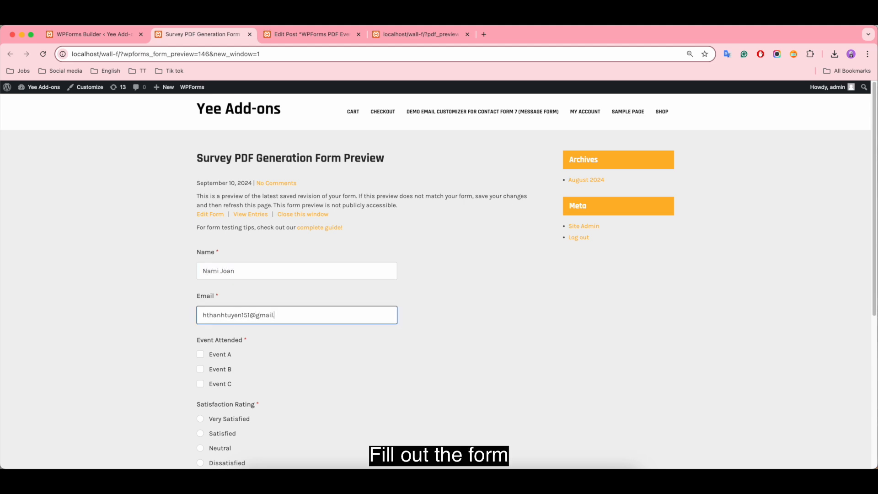
pyautogui.click(200, 292)
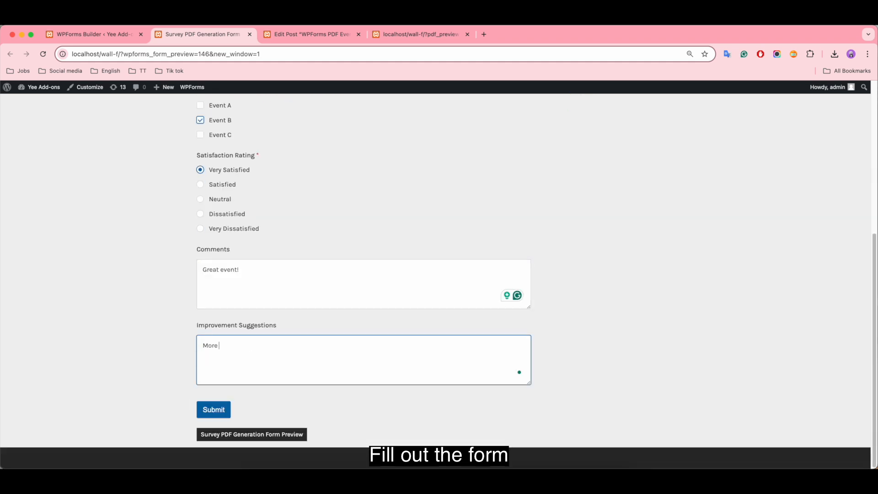
# Step: Add the comment 'interactive sessio' and submit the form to show the thank-you confirmation
pyautogui.write('interactive sessio')
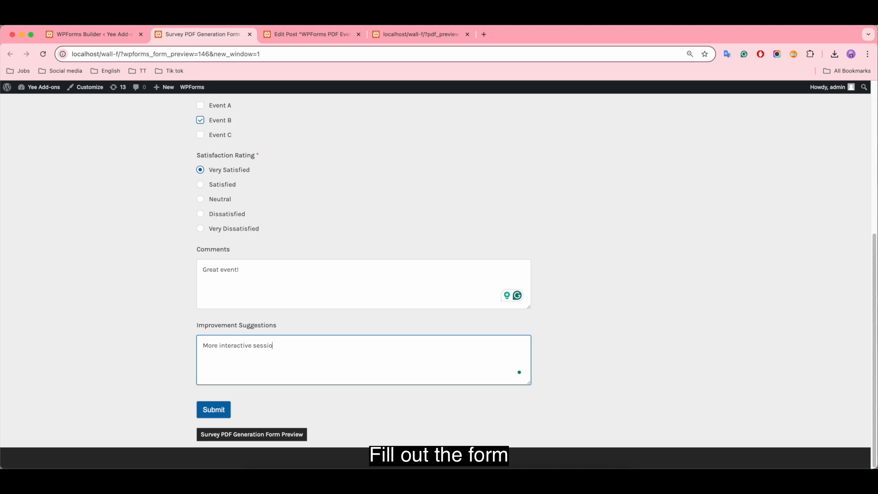
pyautogui.click(213, 409)
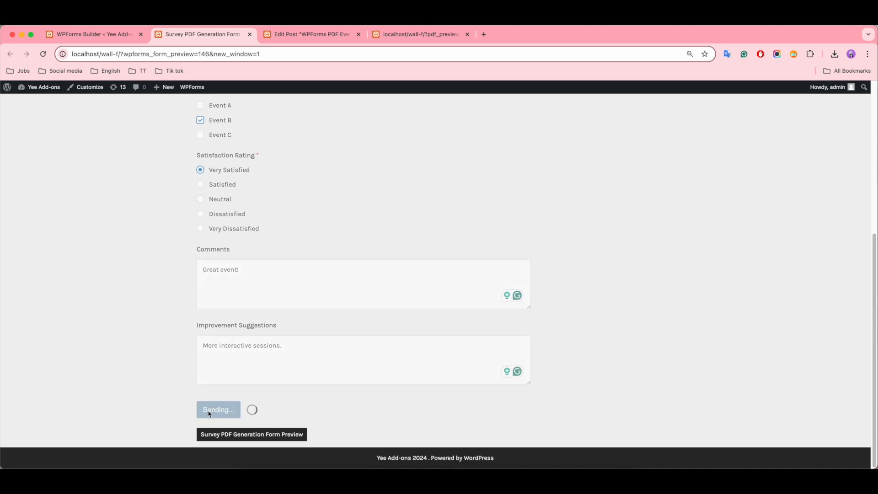
pyautogui.click(217, 410)
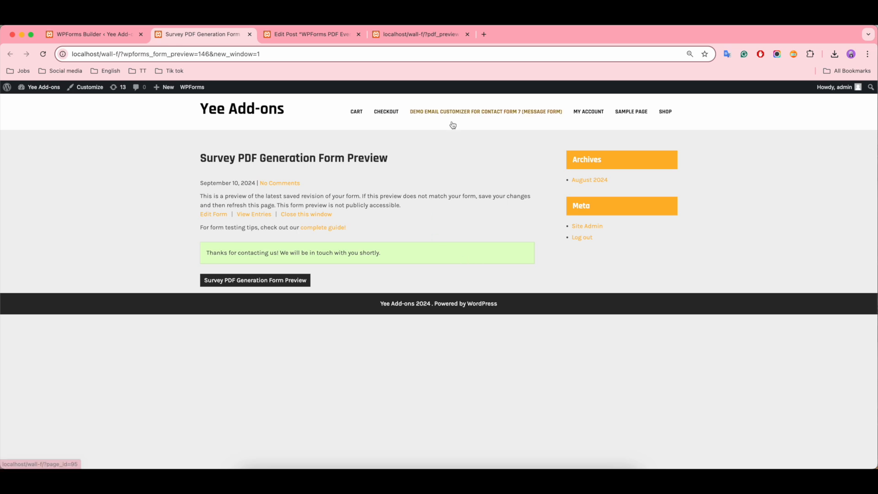
pyautogui.moveTo(483, 34)
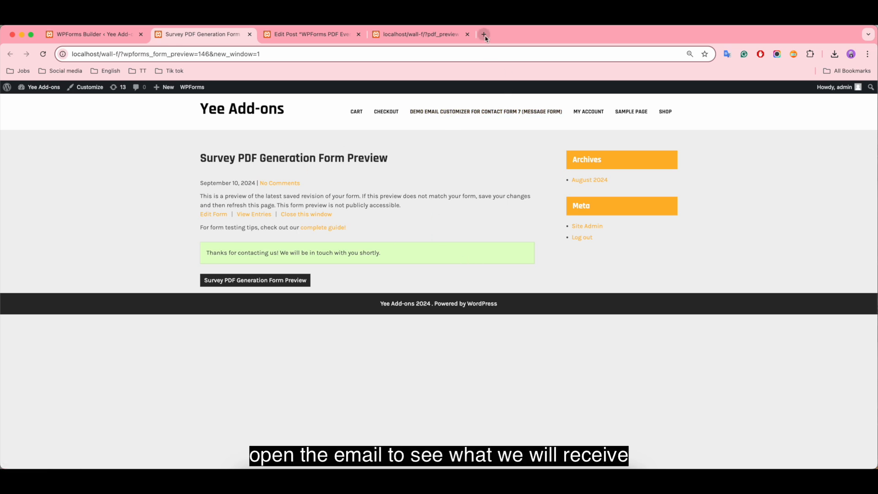
# Step: Open the newest Demo Survey PDF Generation Form Entry email in Gmail
pyautogui.click(483, 34)
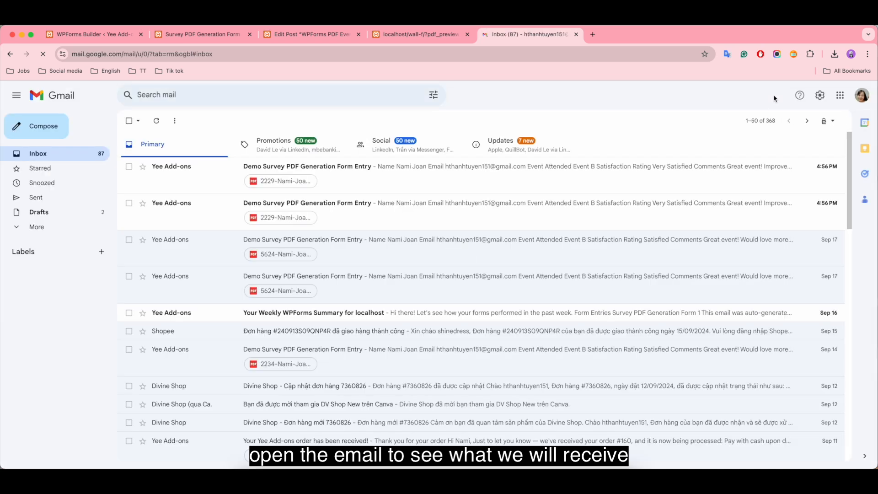
pyautogui.moveTo(398, 182)
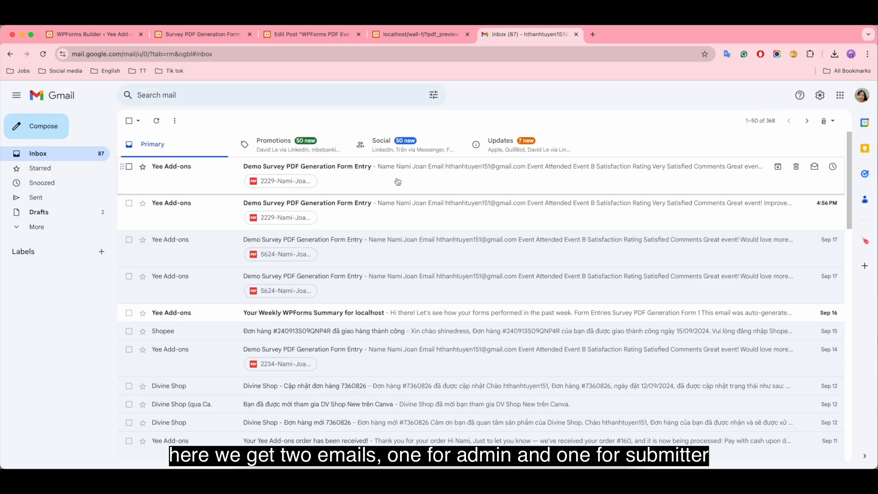
pyautogui.moveTo(360, 177)
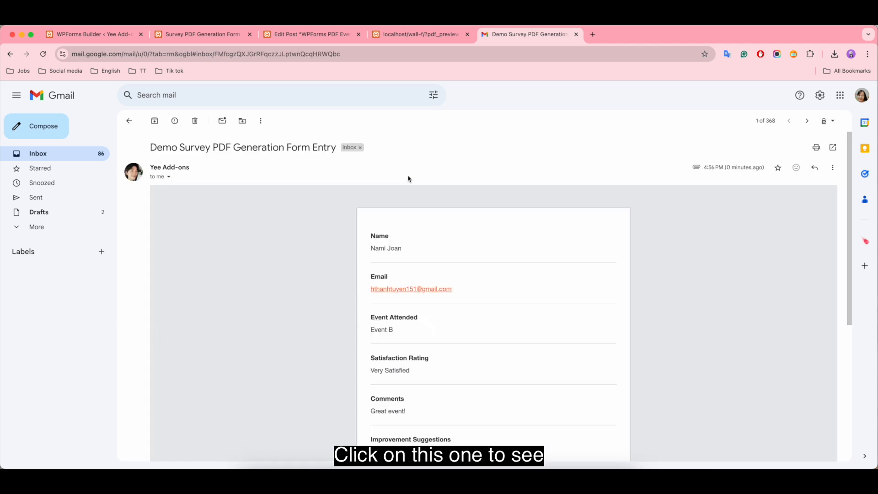
pyautogui.scroll(-3)
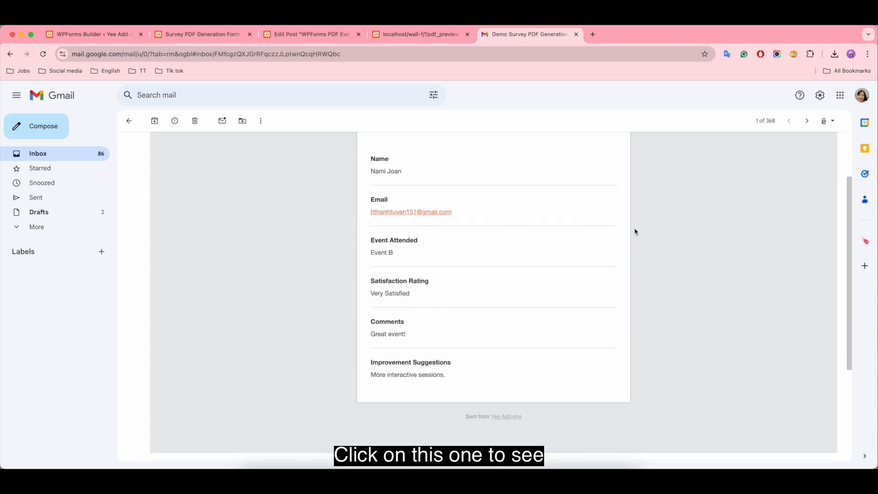
pyautogui.scroll(3)
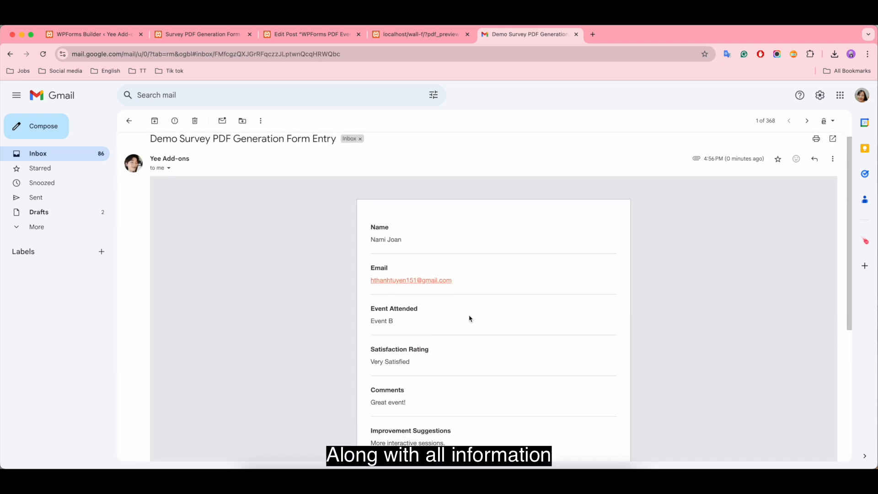
pyautogui.scroll(-3)
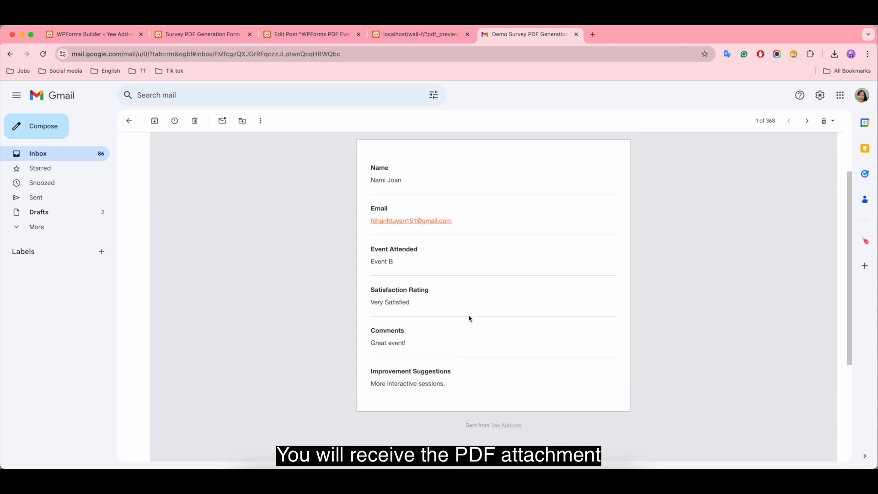
# Step: View its attached Event Feedback Submission PDF showing the just-entered responses
pyautogui.click(193, 371)
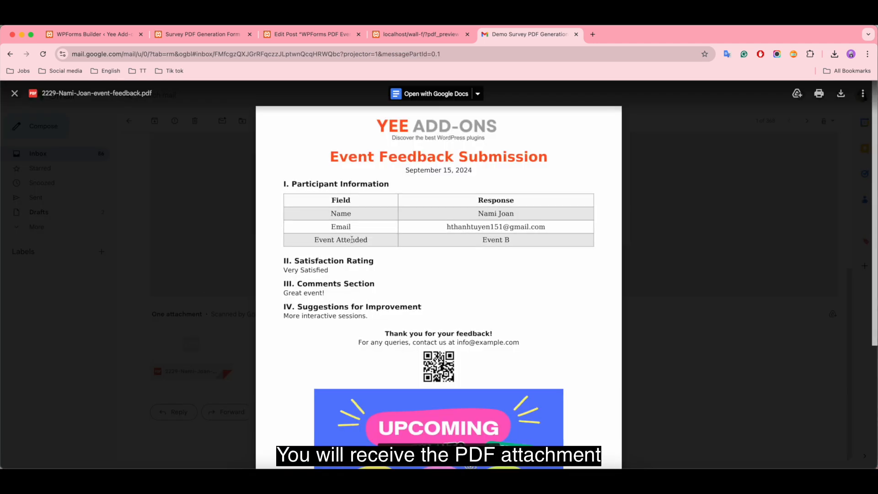
pyautogui.scroll(-3)
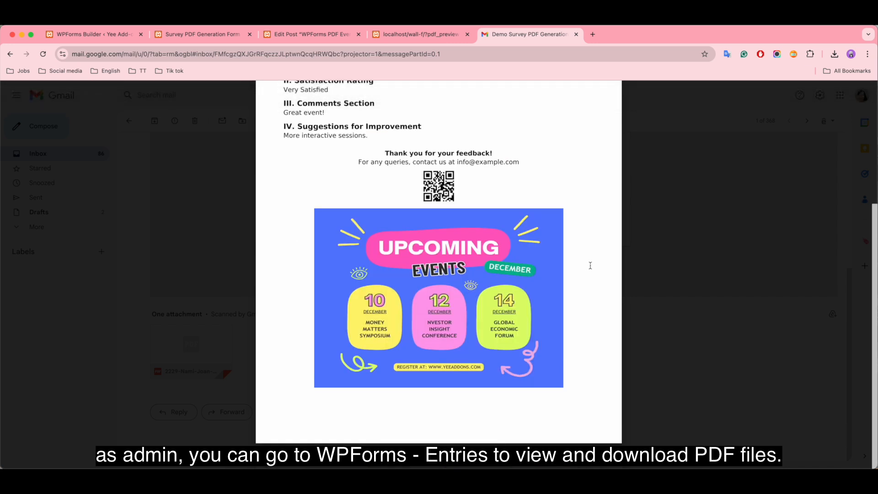
pyautogui.scroll(3)
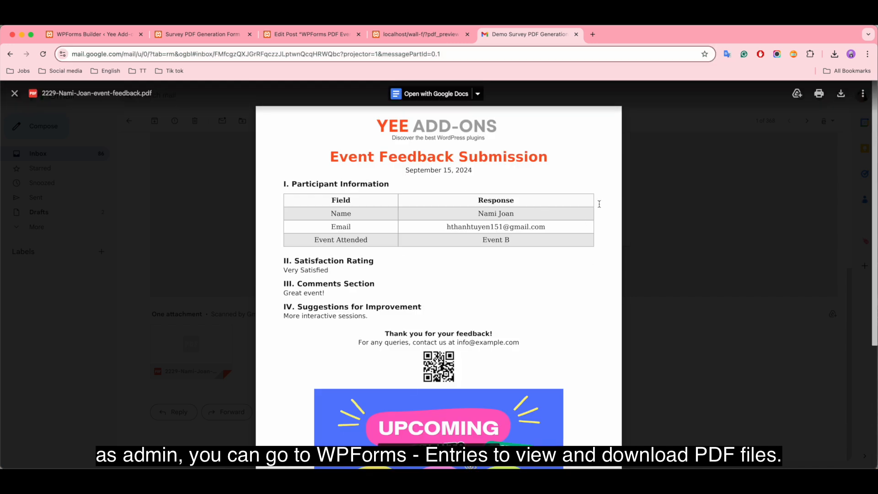
# Step: From the WordPress admin, list Survey PDF Generation Form entries and view the newest submission's details
pyautogui.click(310, 34)
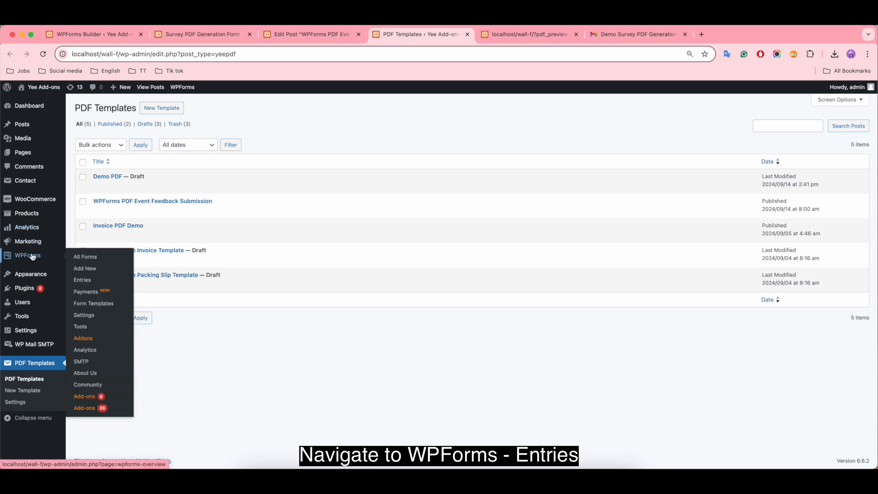
pyautogui.click(81, 280)
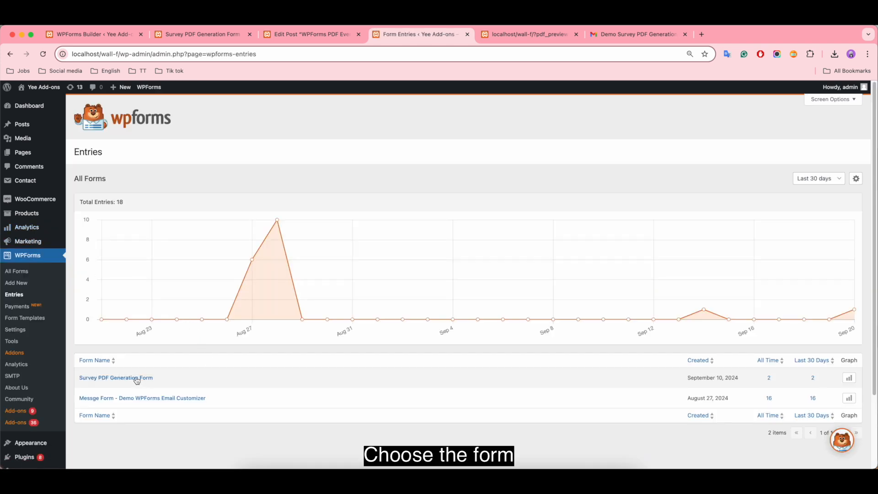
pyautogui.click(116, 378)
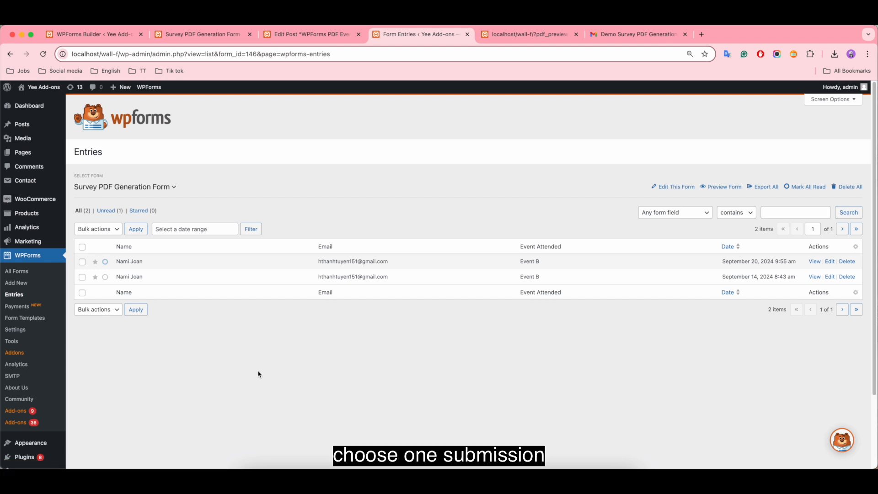
pyautogui.moveTo(606, 262)
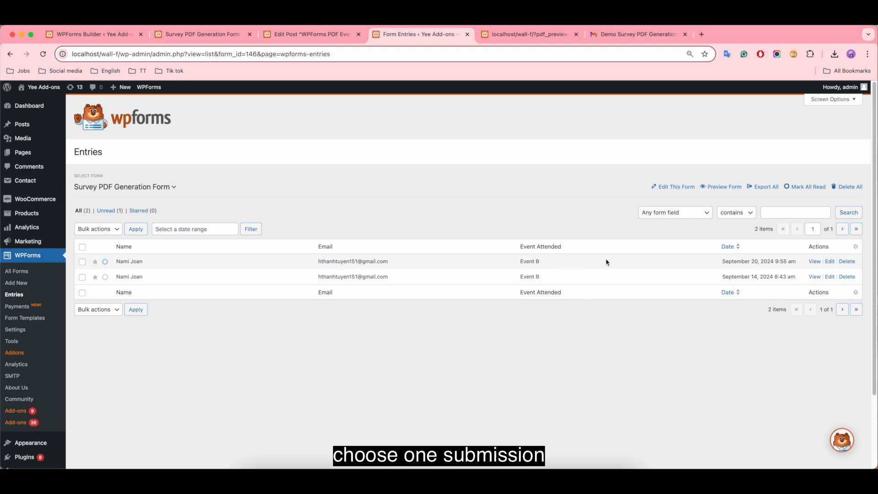
pyautogui.click(814, 261)
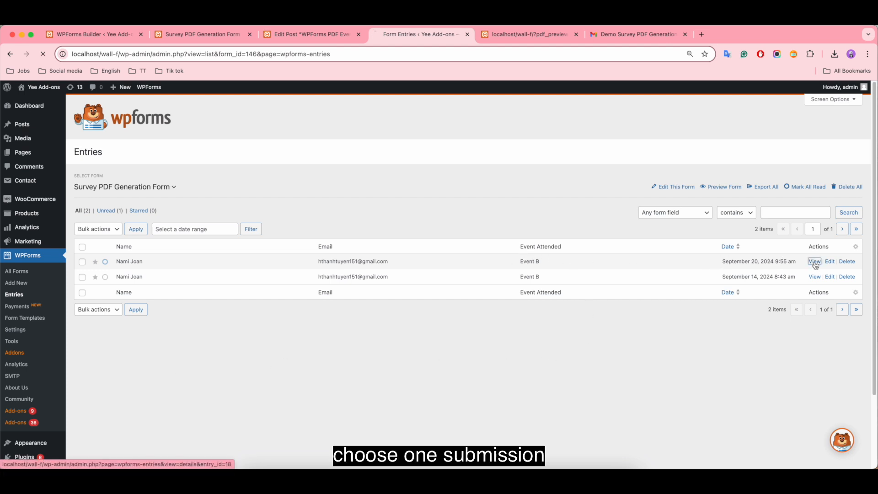
pyautogui.click(814, 260)
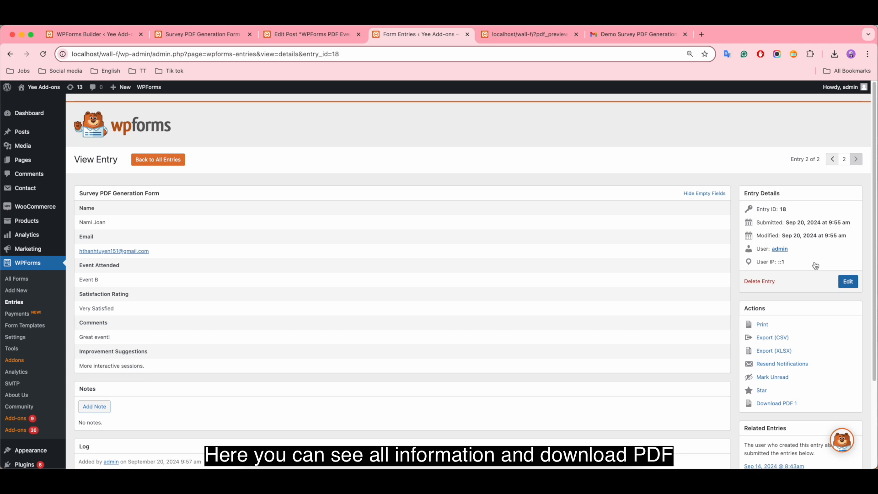
pyautogui.moveTo(175, 212)
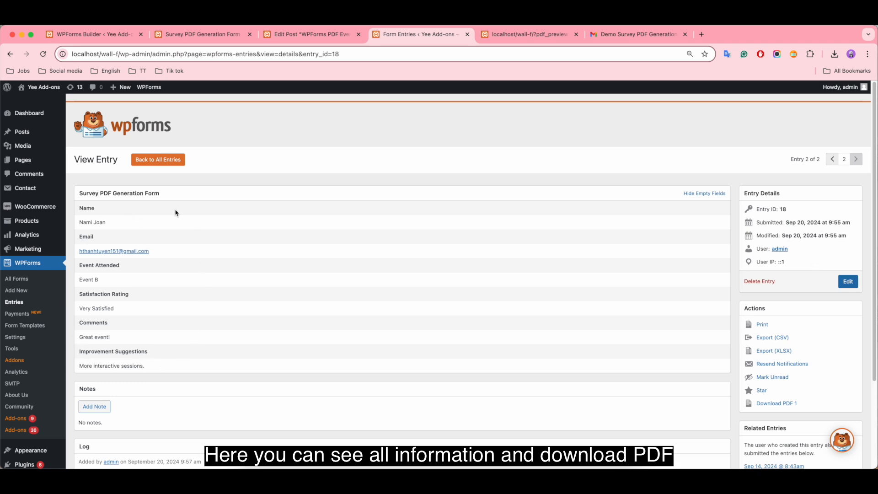
pyautogui.moveTo(619, 385)
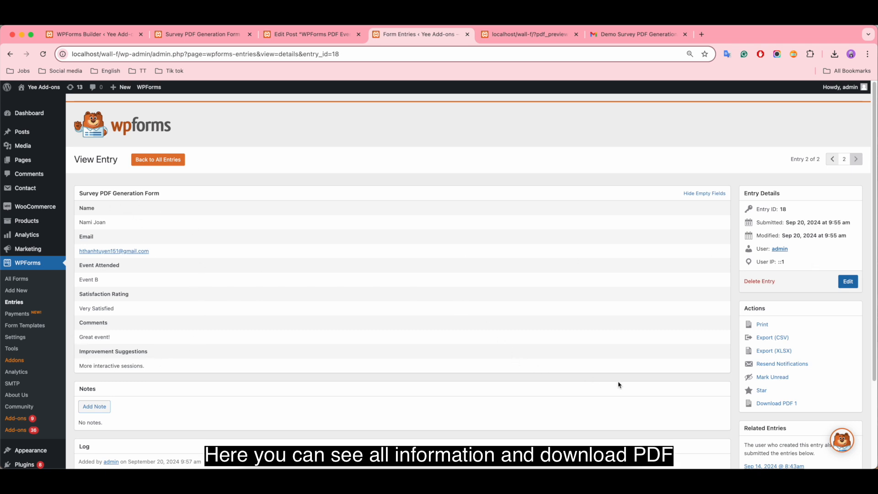
pyautogui.moveTo(777, 403)
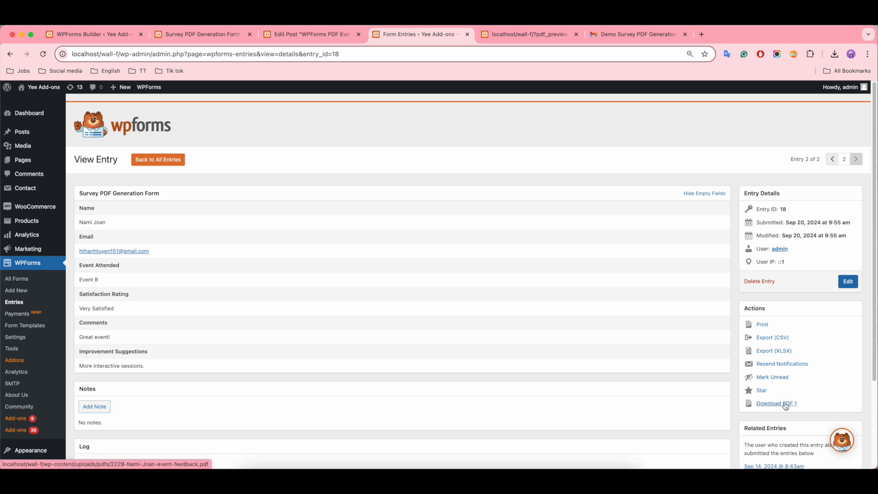
# Step: Download PDF 1 from the entry's Actions box and review the Event Feedback Submission PDF
pyautogui.click(776, 404)
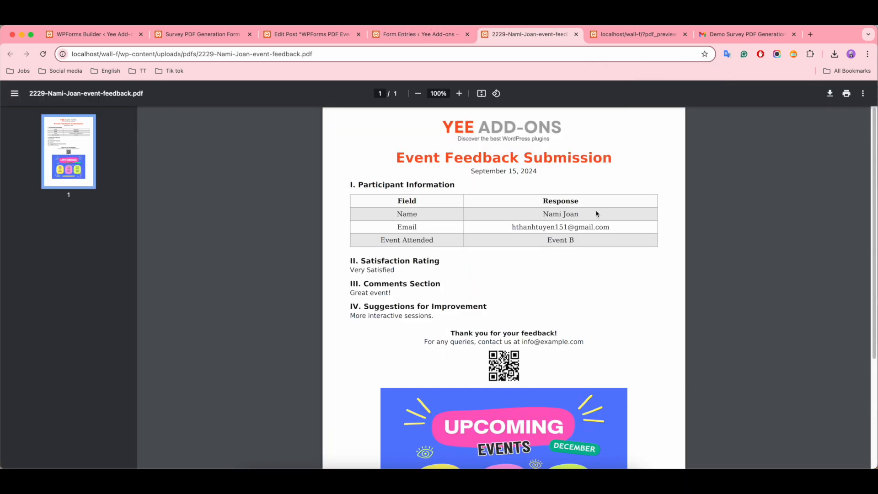
pyautogui.scroll(-3)
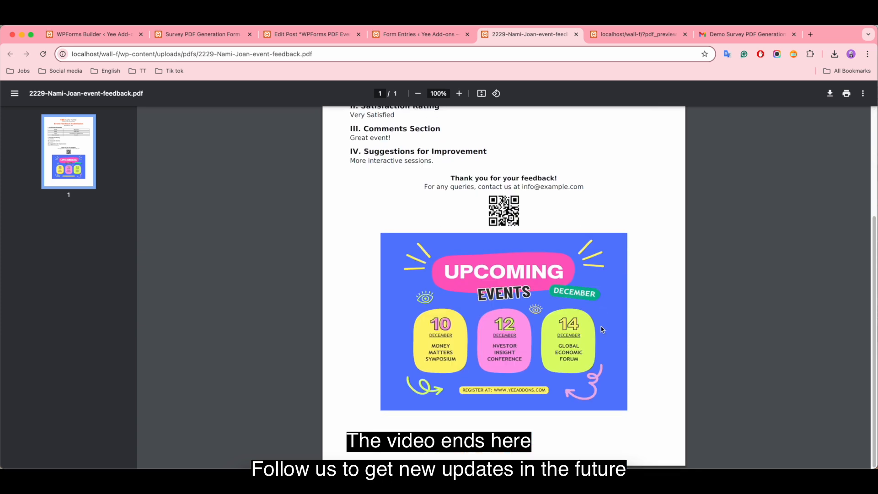
pyautogui.scroll(3)
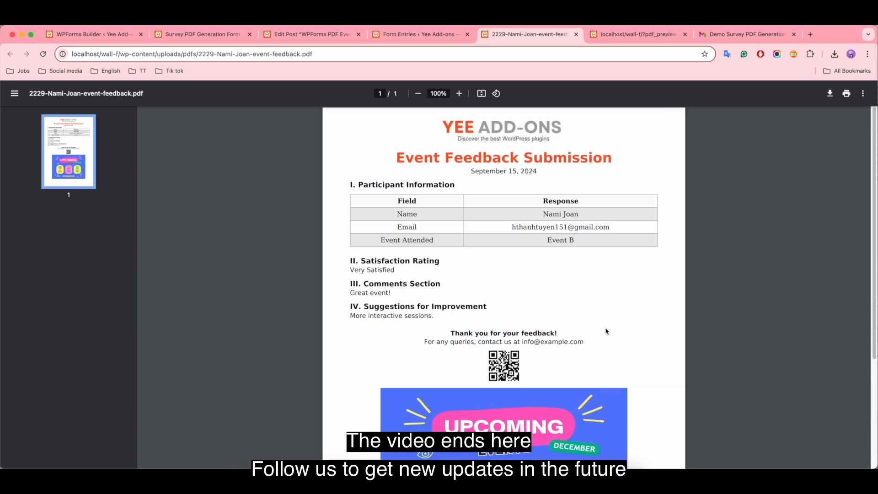